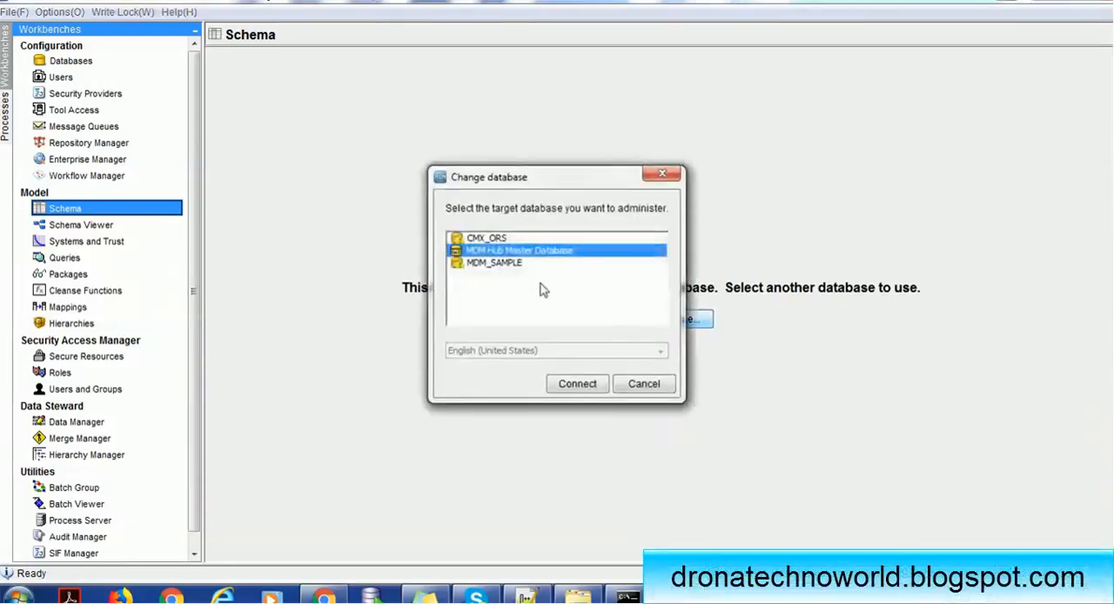
Connect to the CMX_ORS database and expand Base Objects in the Schema tree.
left_click(487, 237)
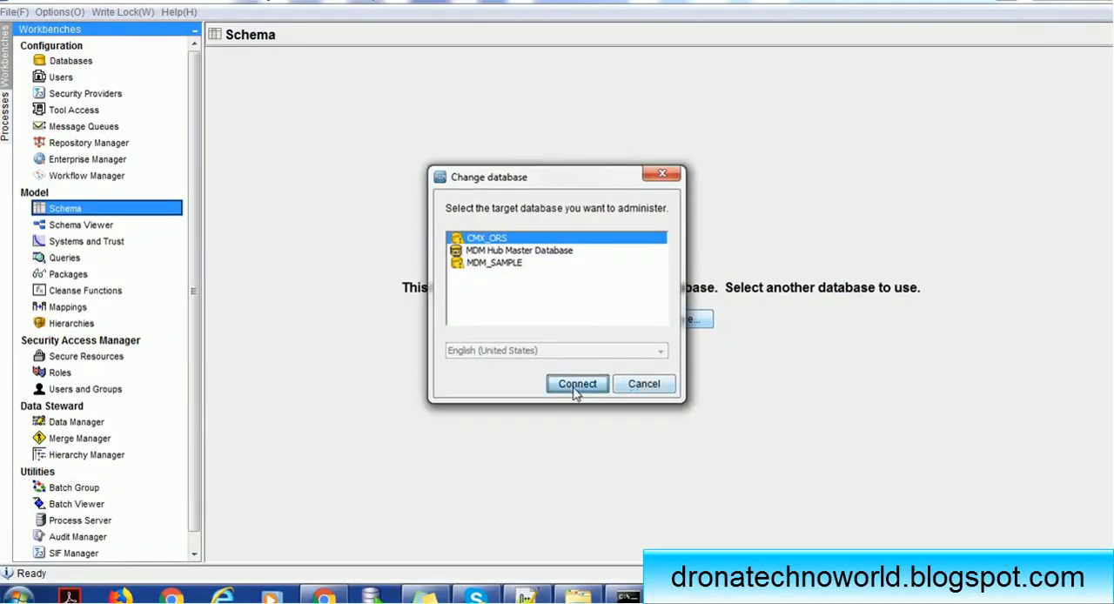
left_click(576, 385)
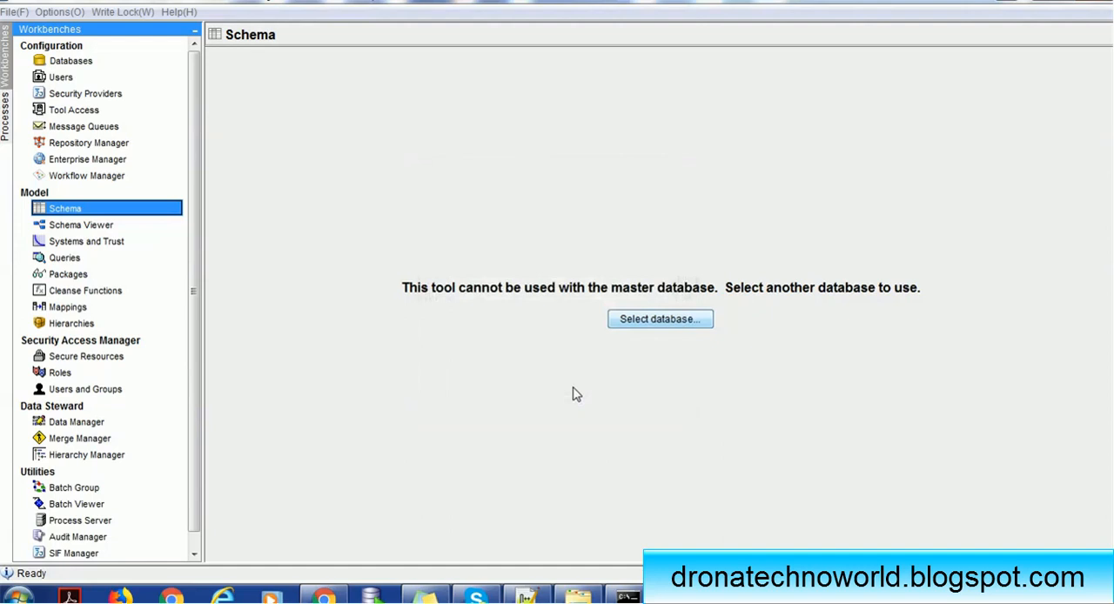
left_click(659, 318)
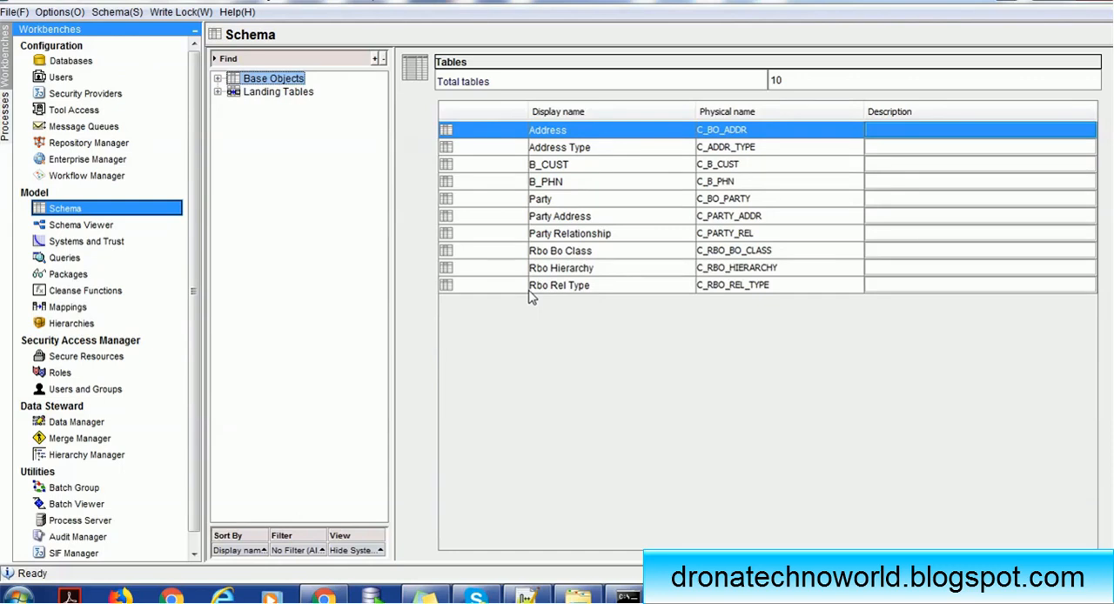
mouse_move(292, 101)
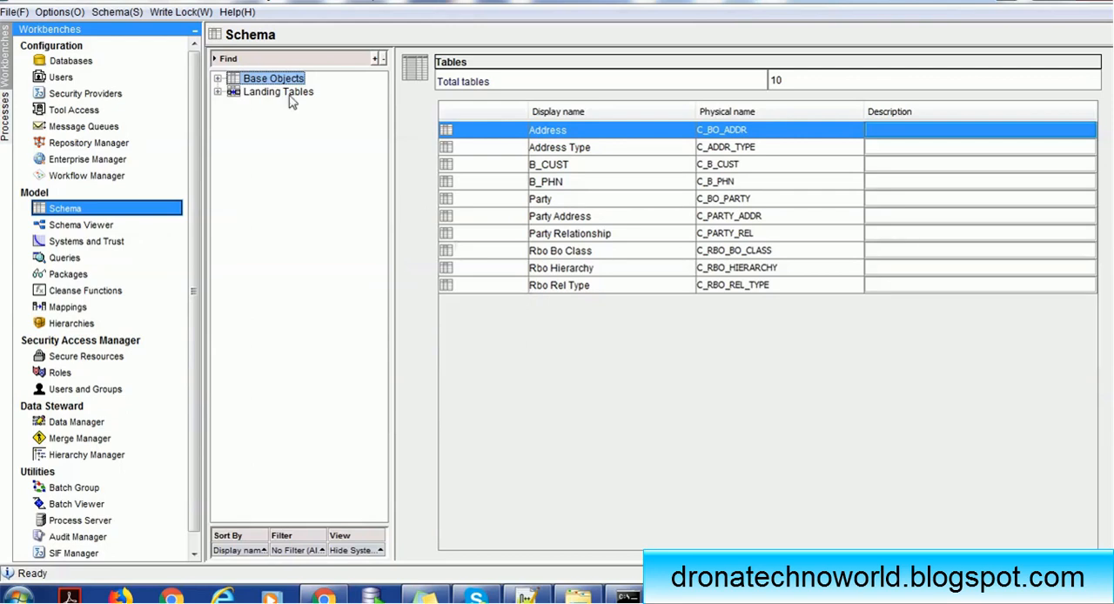
left_click(218, 78)
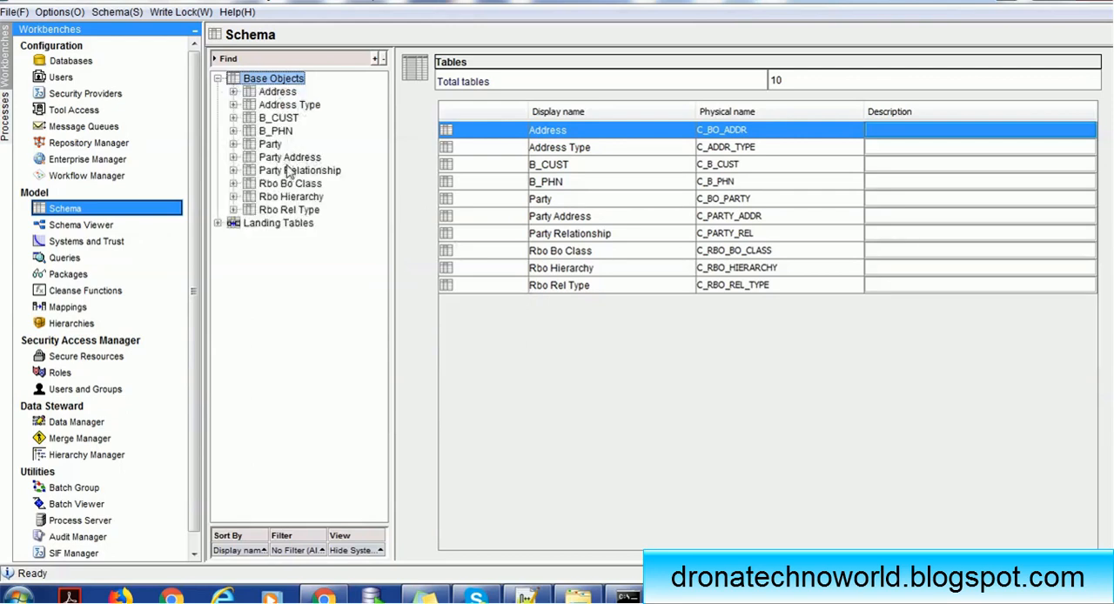
mouse_move(289, 144)
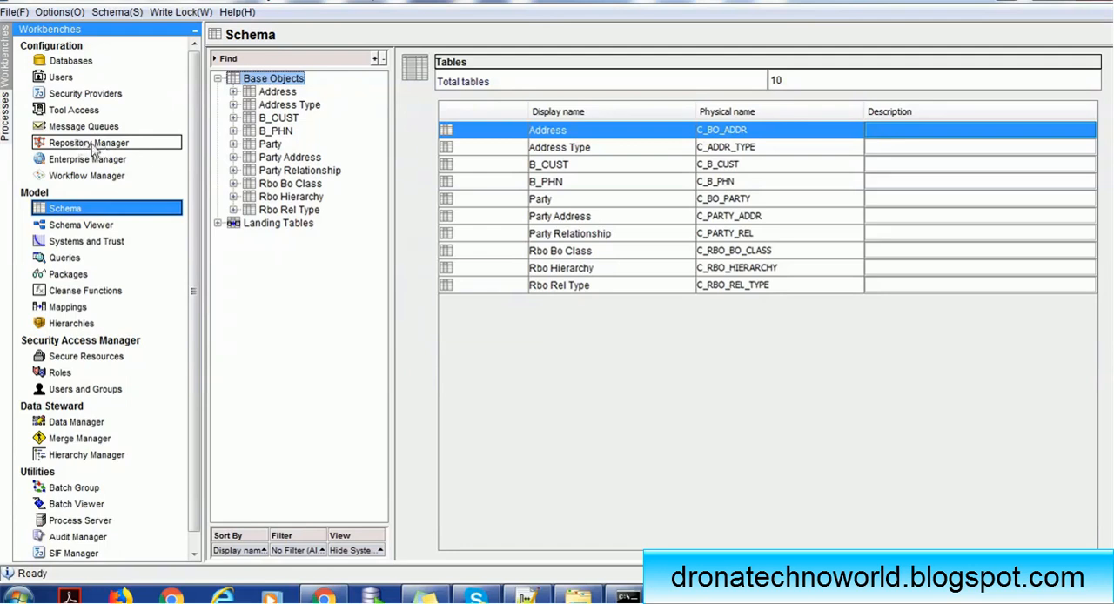
Show the Users tool on the master database and select the testuser account.
left_click(61, 77)
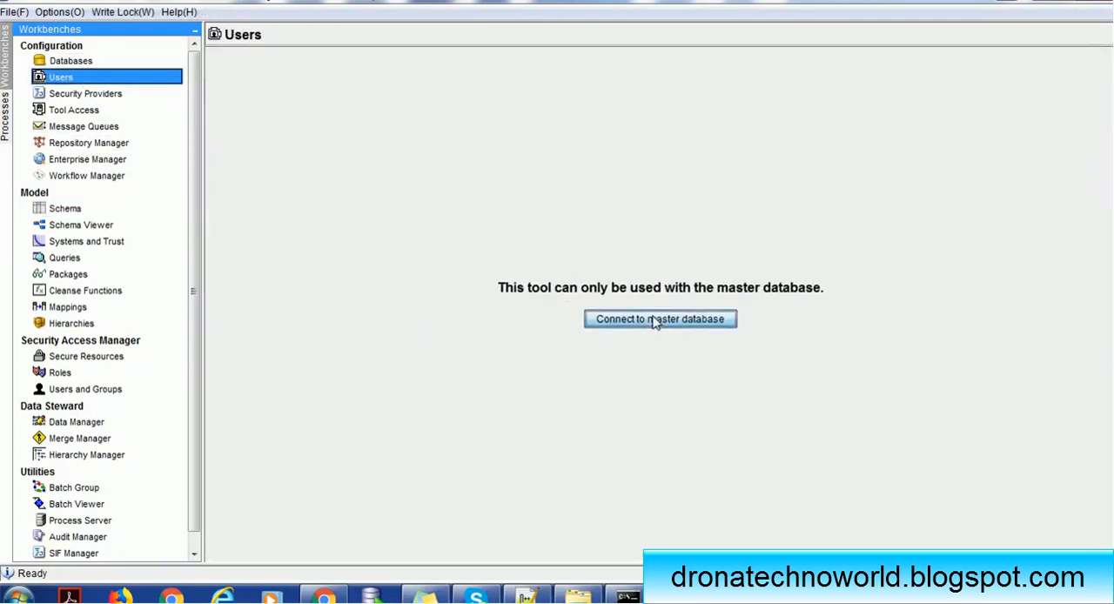
left_click(660, 319)
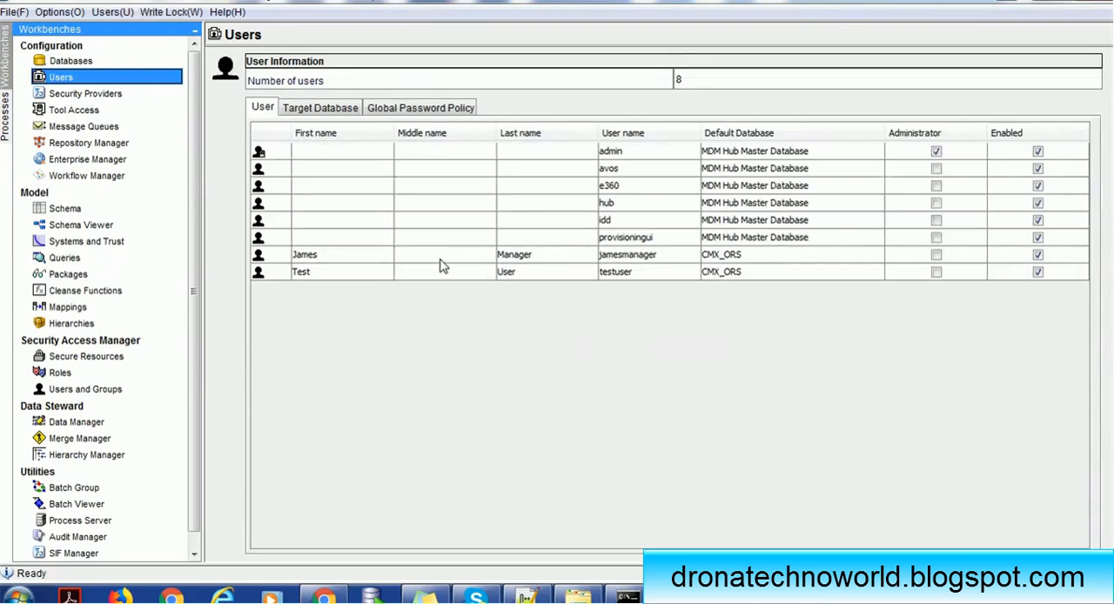
left_click(435, 272)
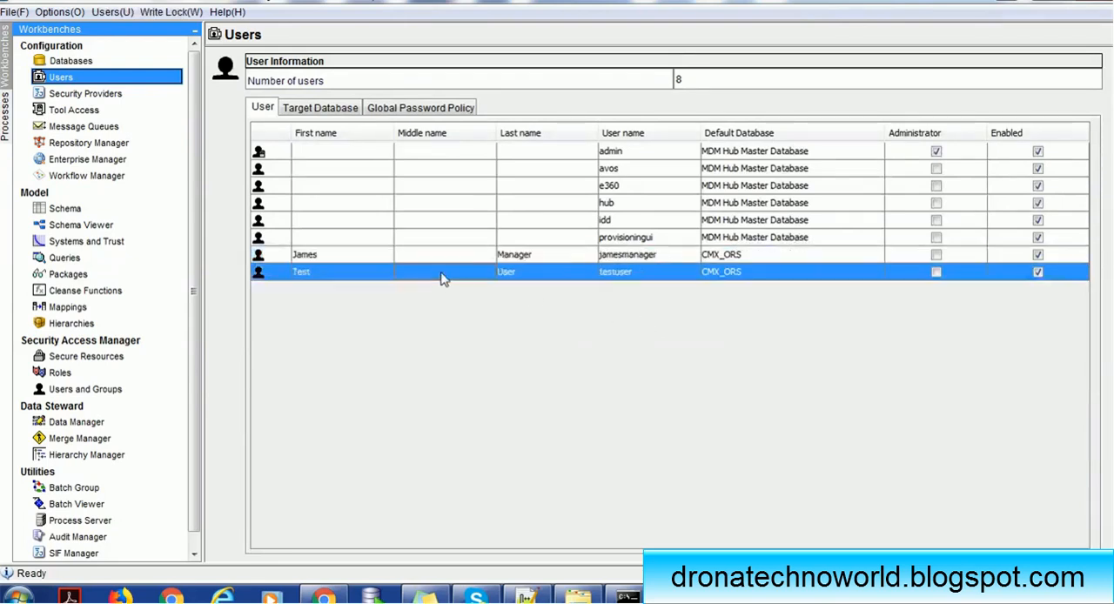
mouse_move(477, 275)
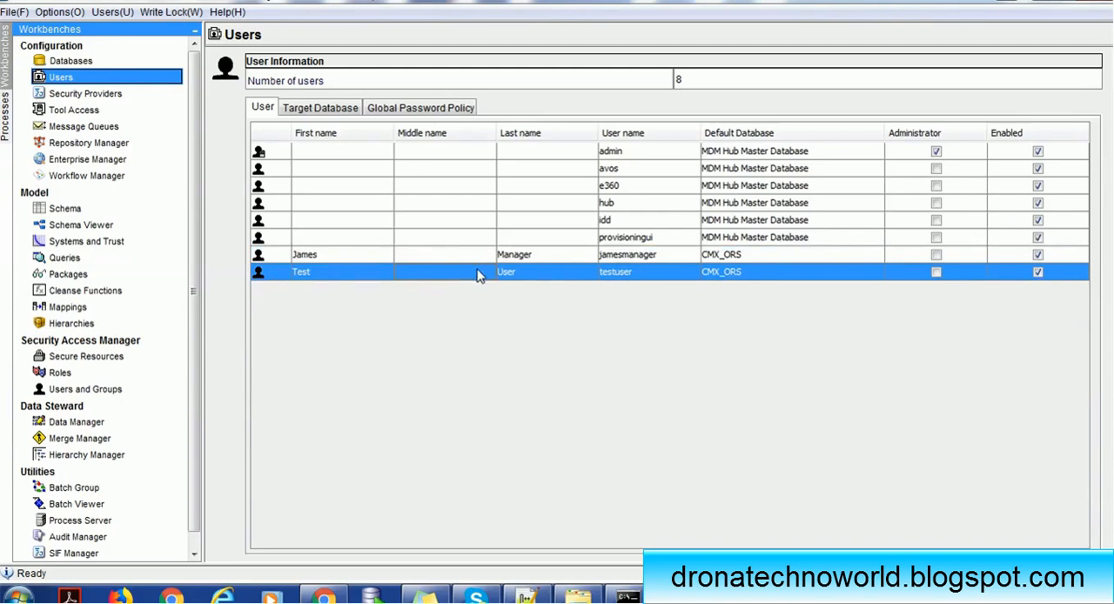
mouse_move(641, 264)
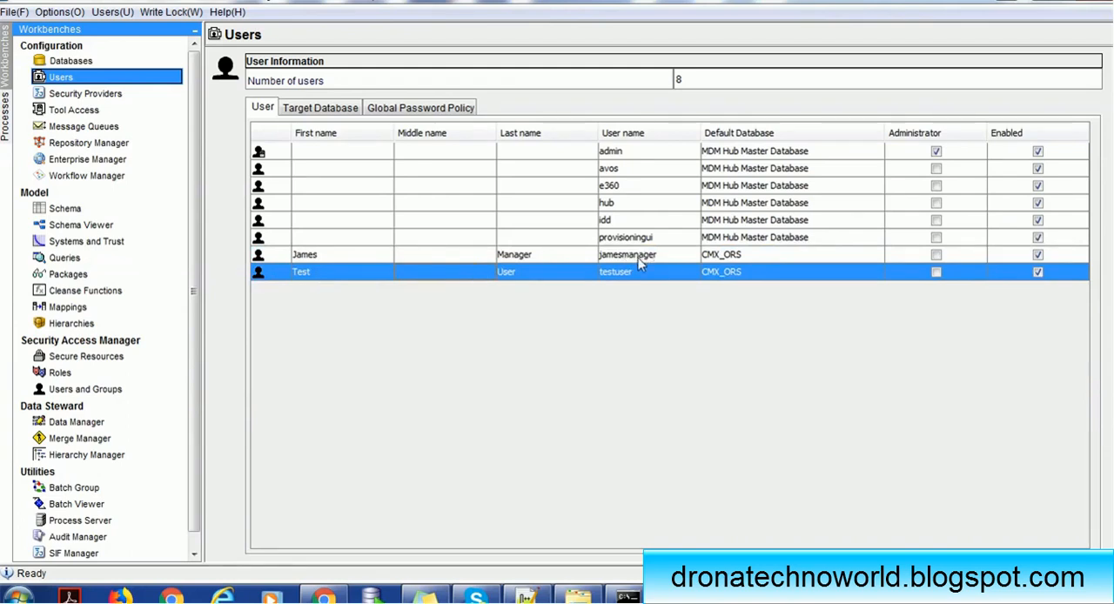
mouse_move(588, 390)
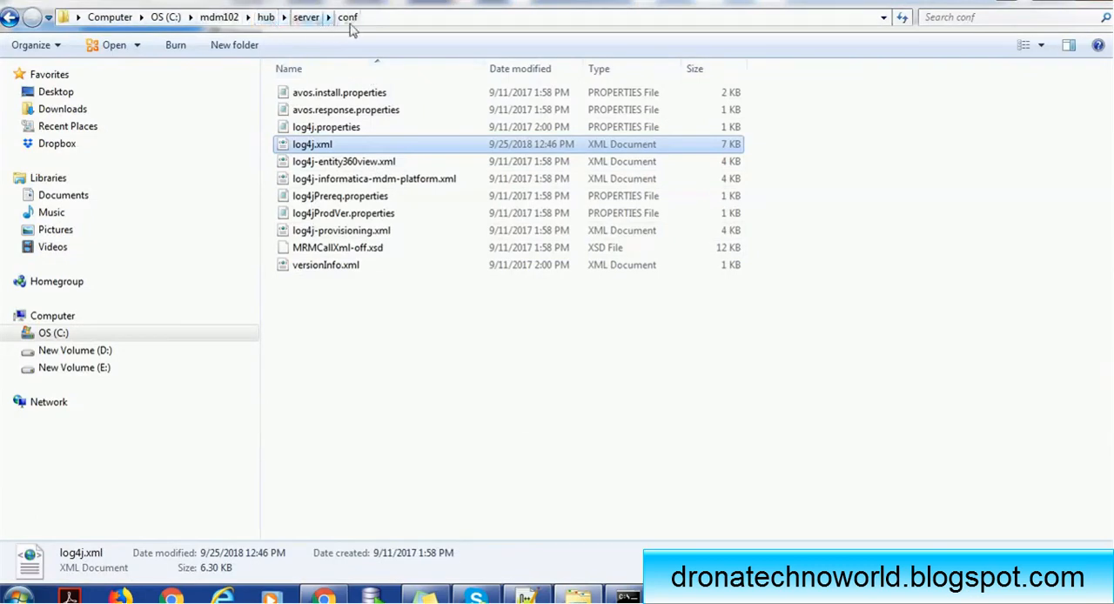
mouse_move(352, 37)
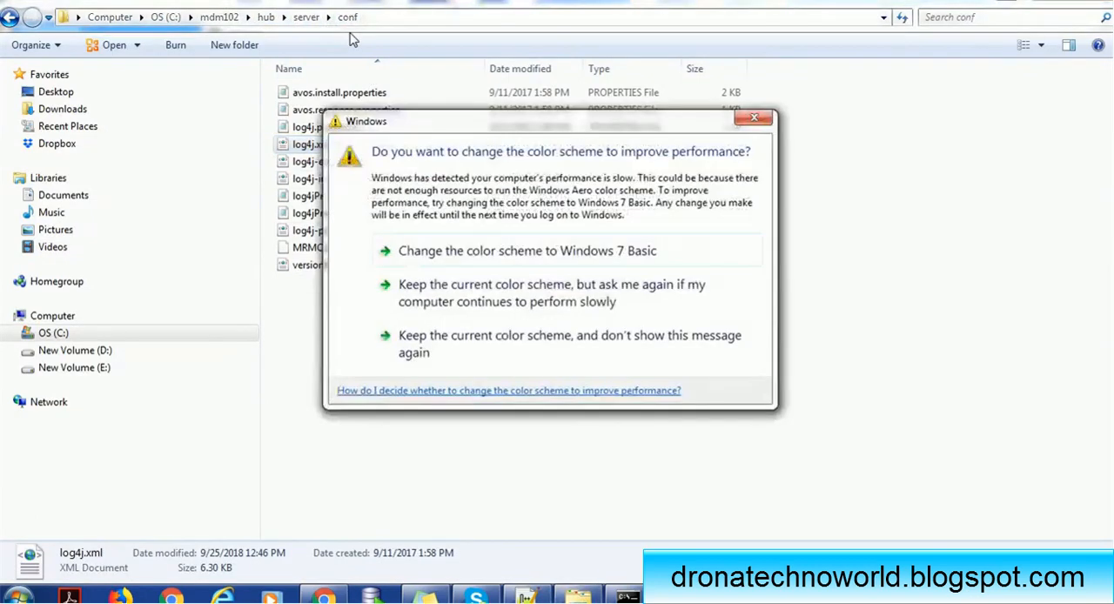
Dismiss the colour scheme prompt and open log4j.xml from C:\mdm102\hub\server\conf.
left_click(571, 343)
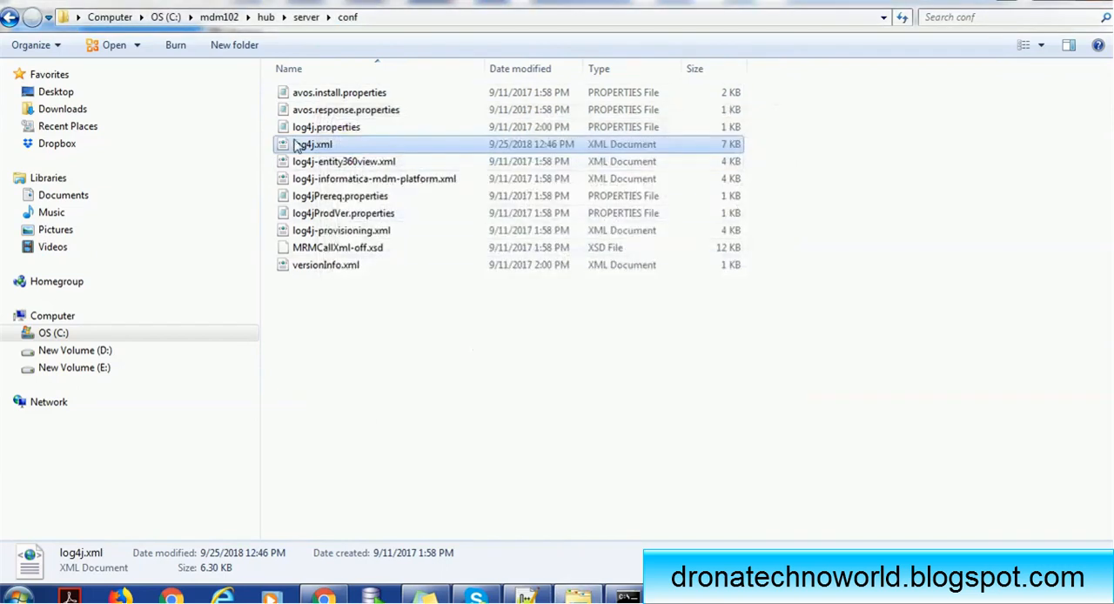
mouse_move(313, 150)
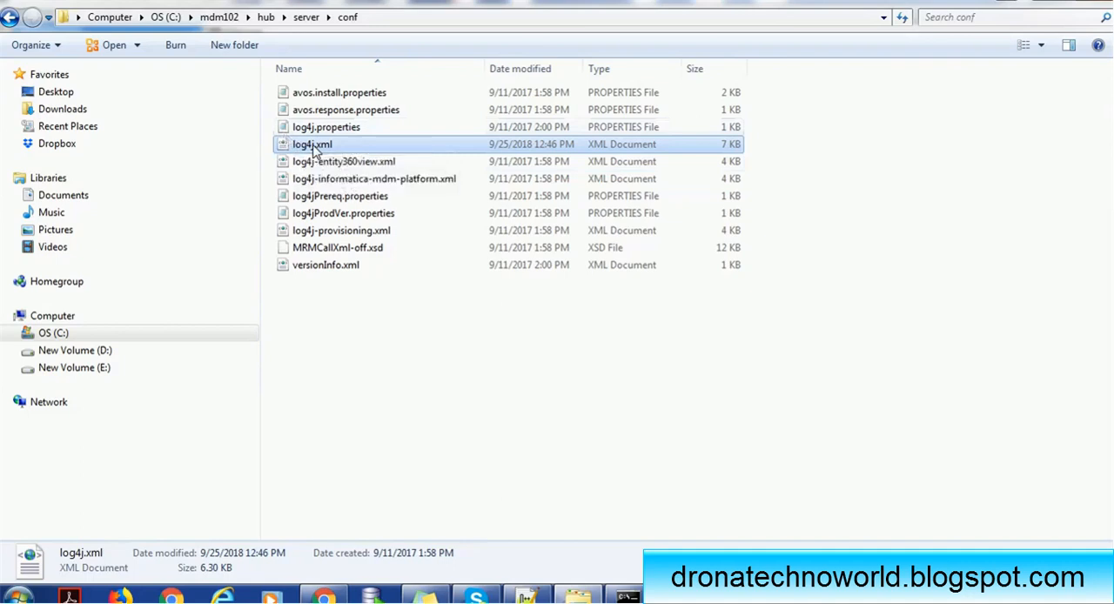
double_click(312, 143)
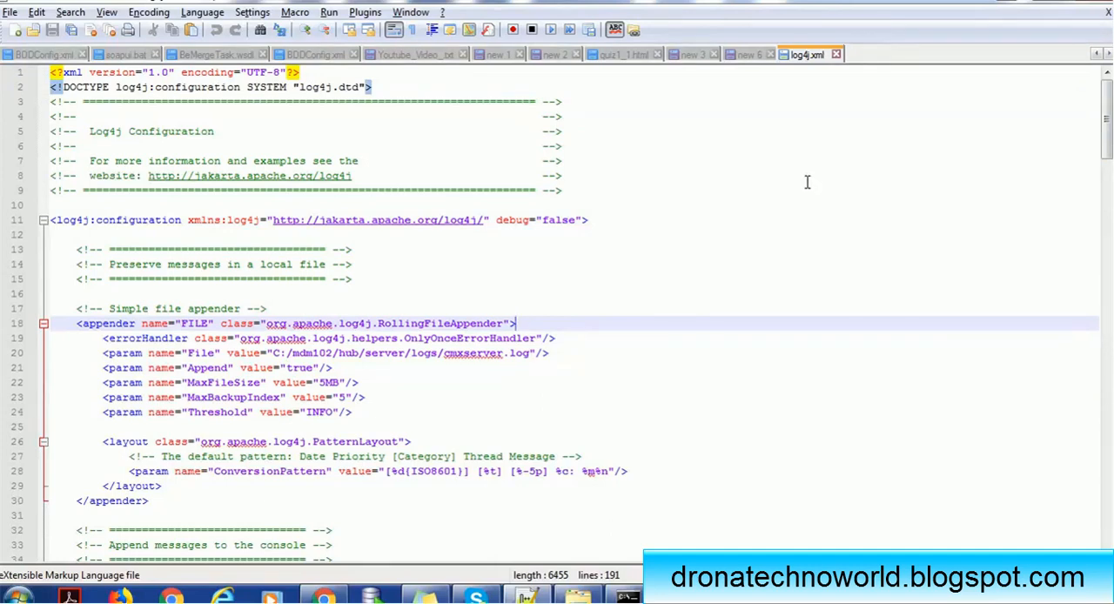
mouse_move(433, 323)
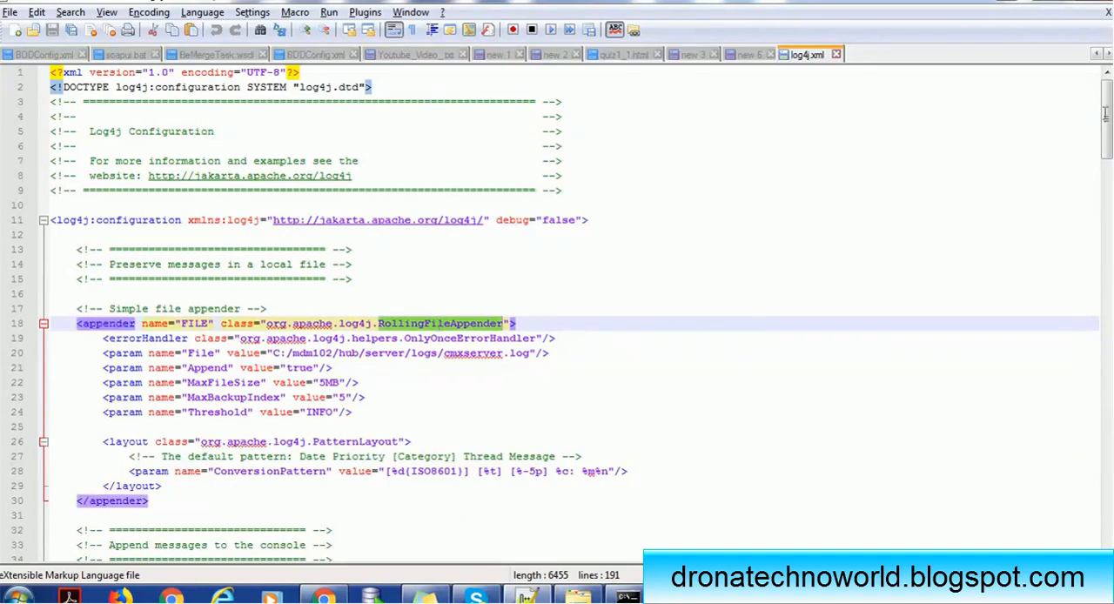
scroll("down", 3)
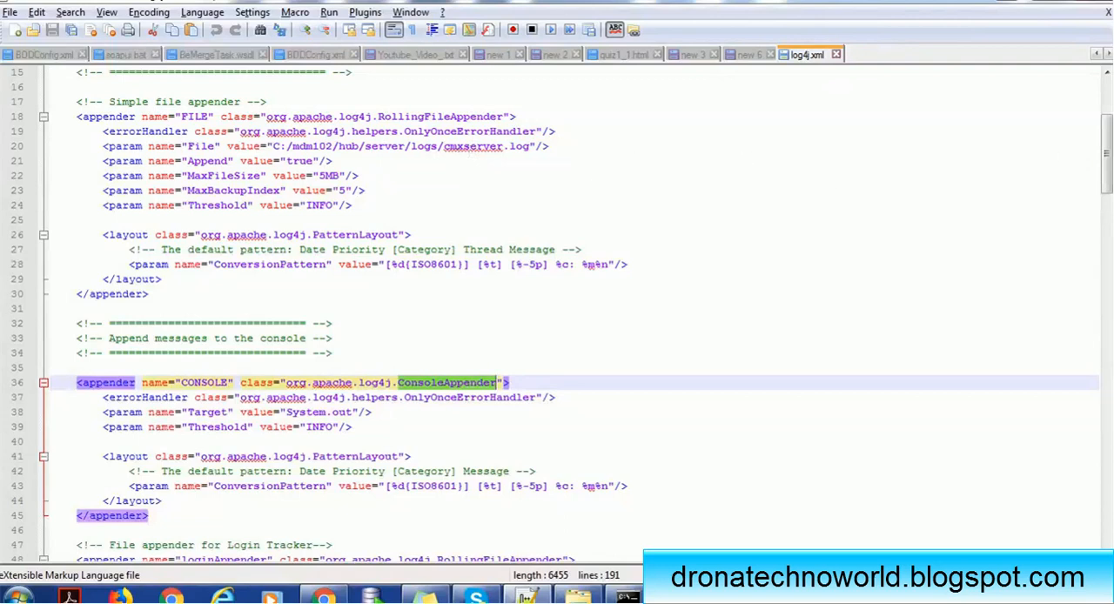
scroll("down", 3)
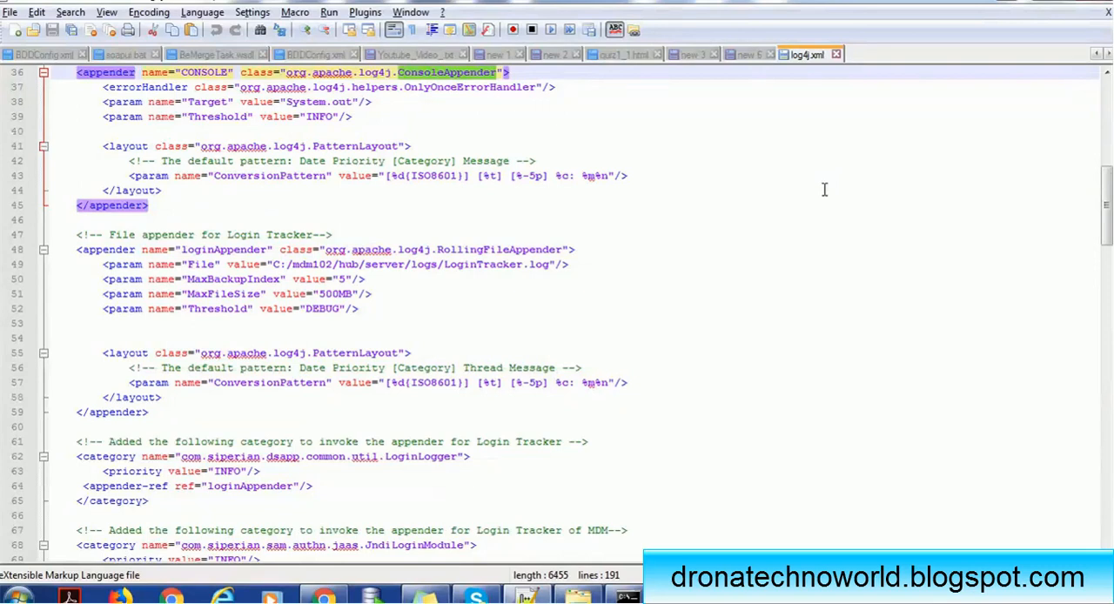
mouse_move(484, 115)
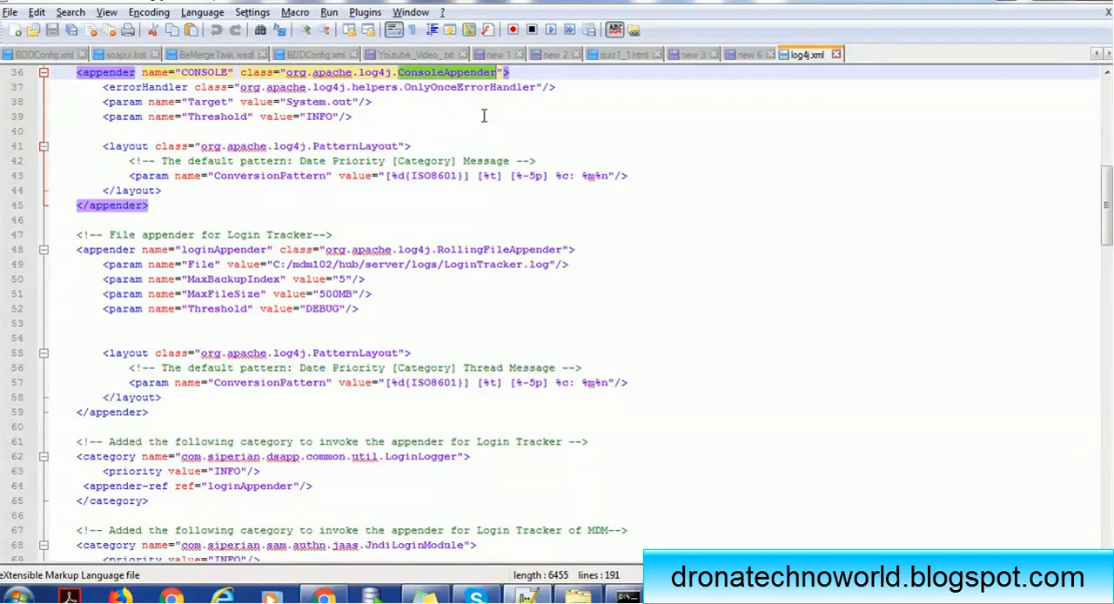
mouse_move(250, 191)
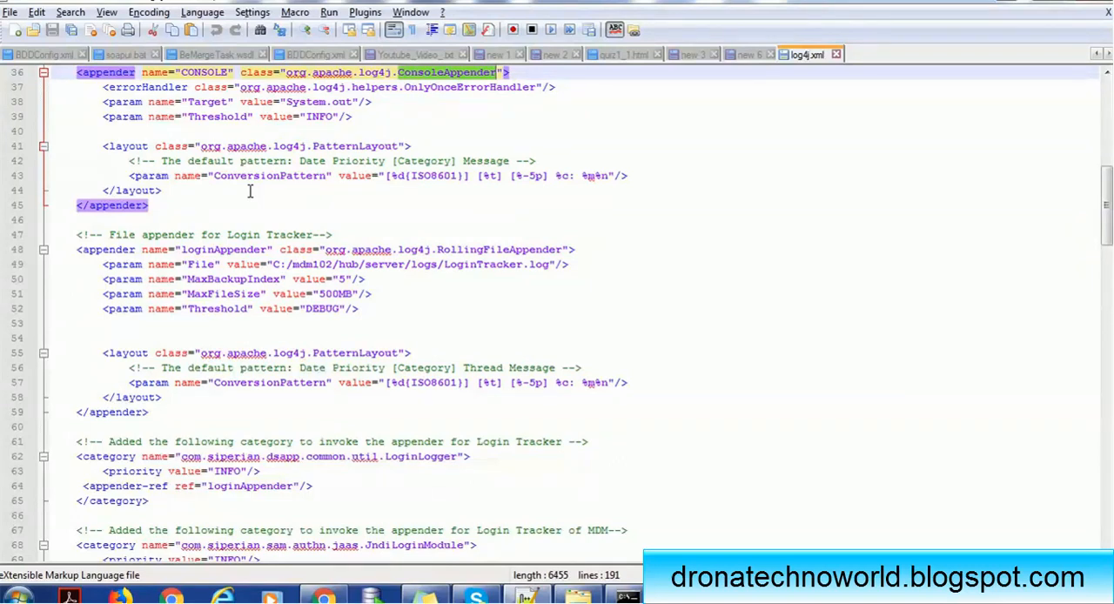
mouse_move(373, 265)
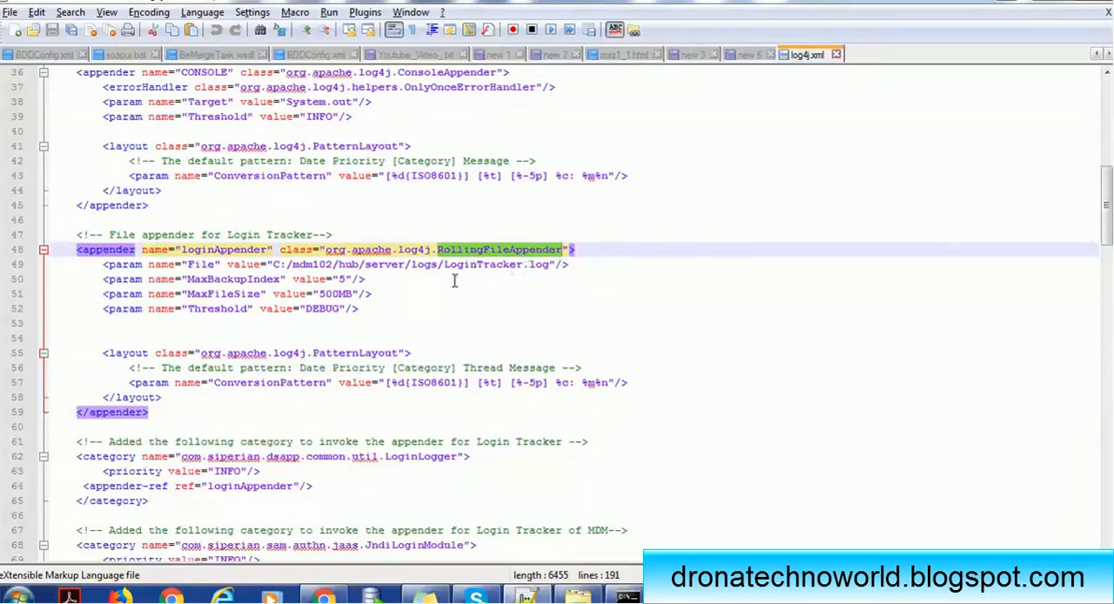
mouse_move(397, 271)
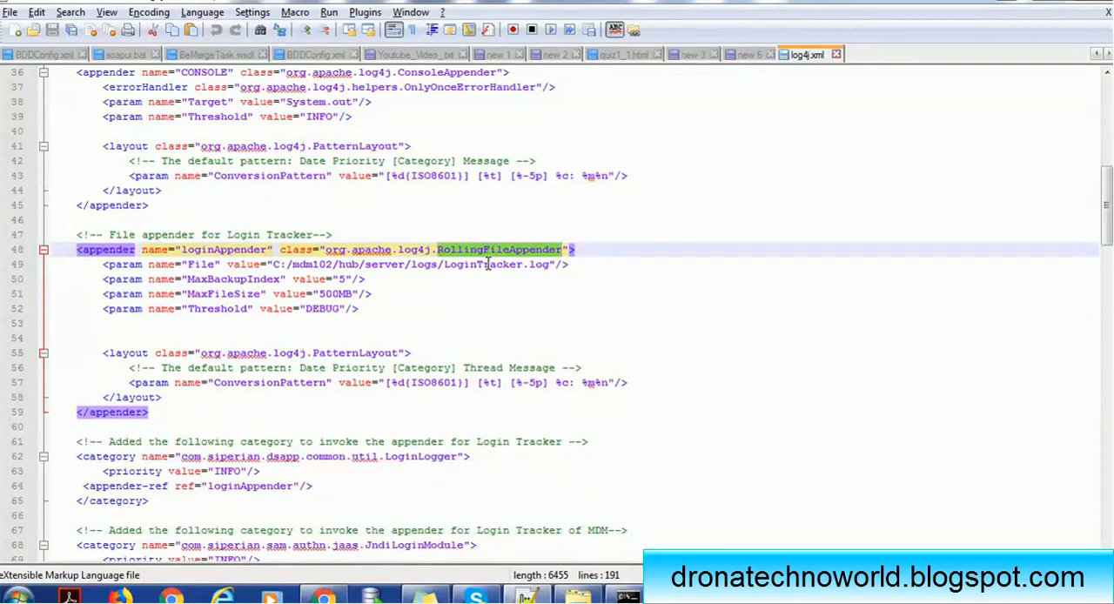
mouse_move(296, 285)
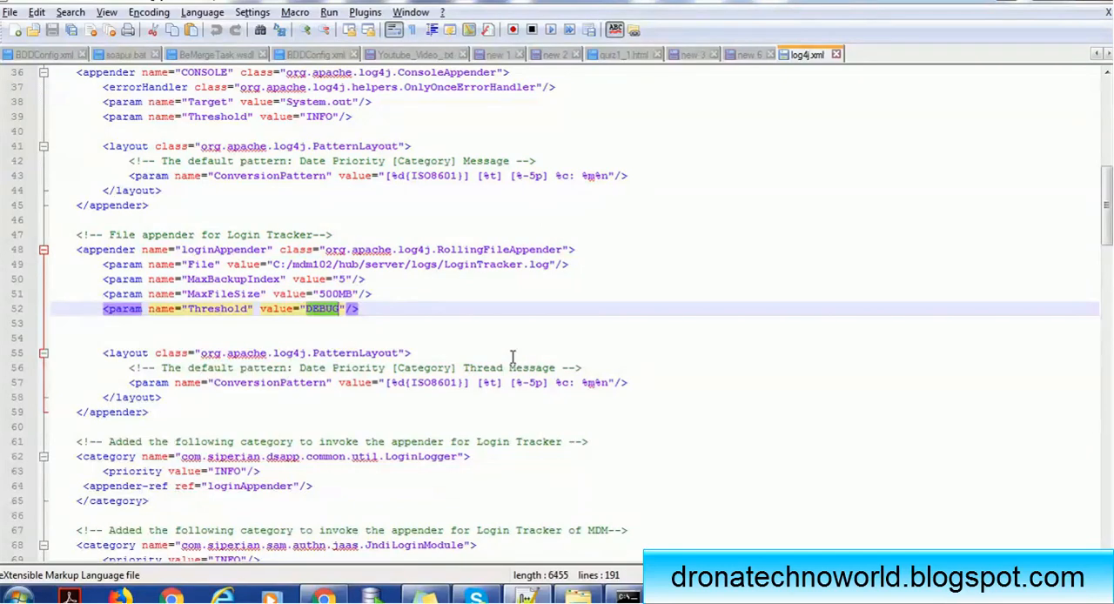
mouse_move(779, 331)
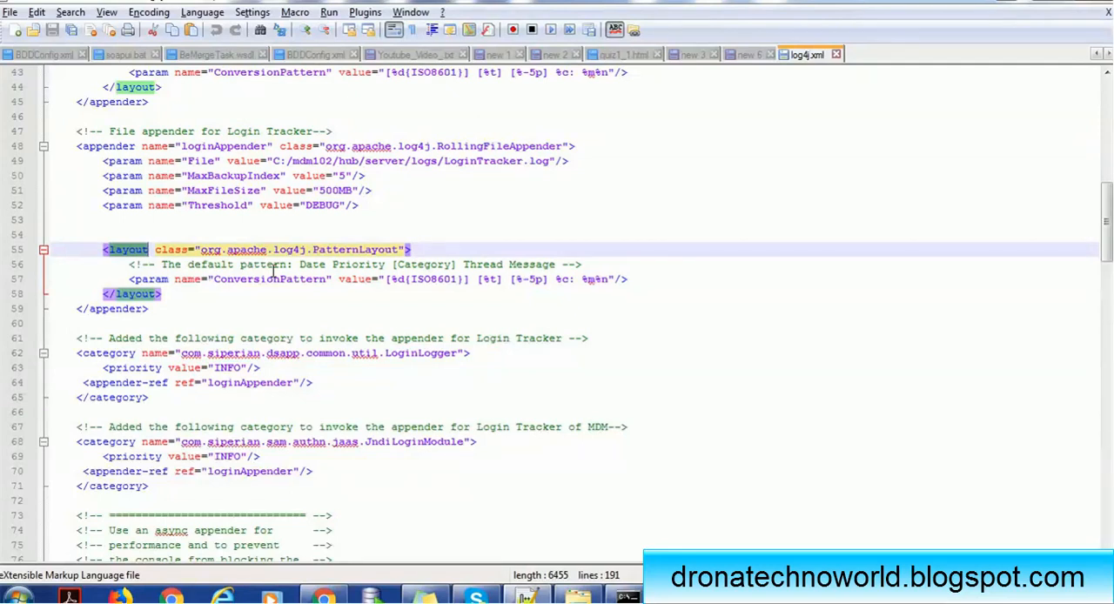
mouse_move(292, 296)
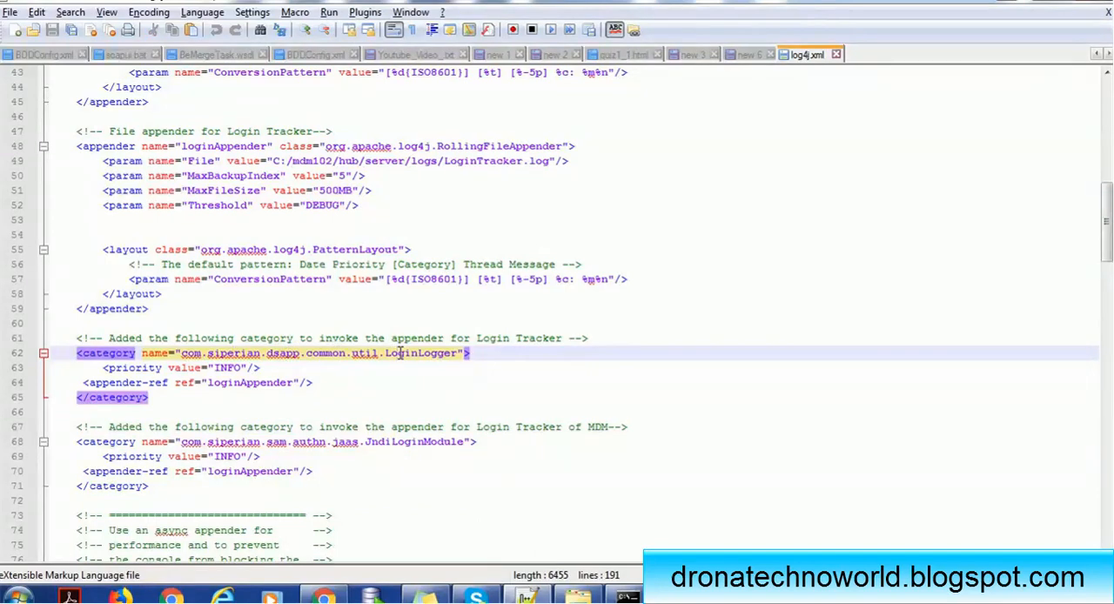
double_click(421, 352)
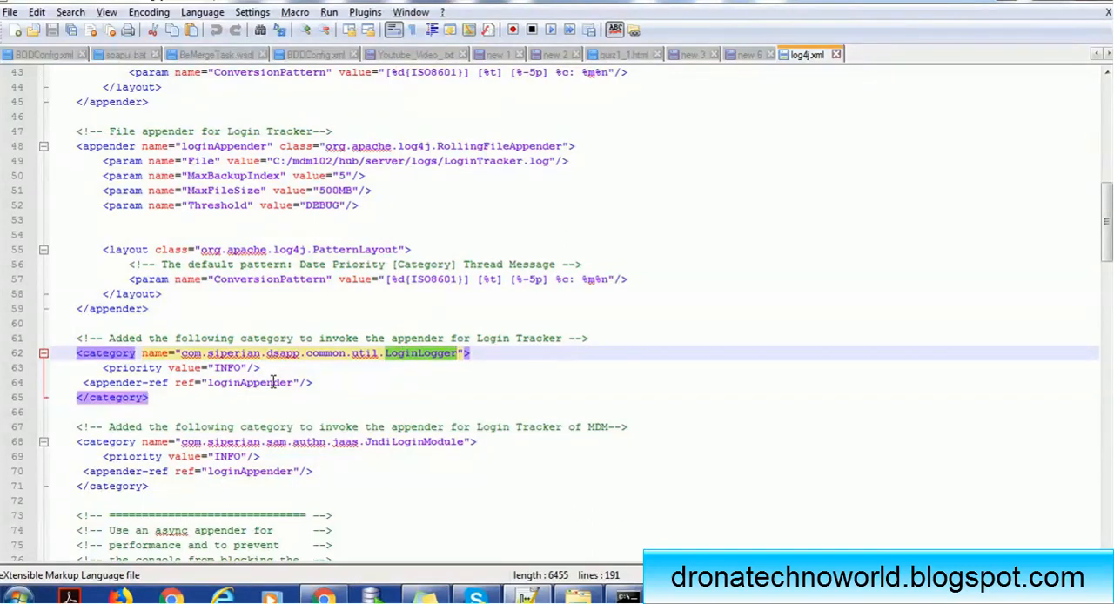
mouse_move(153, 439)
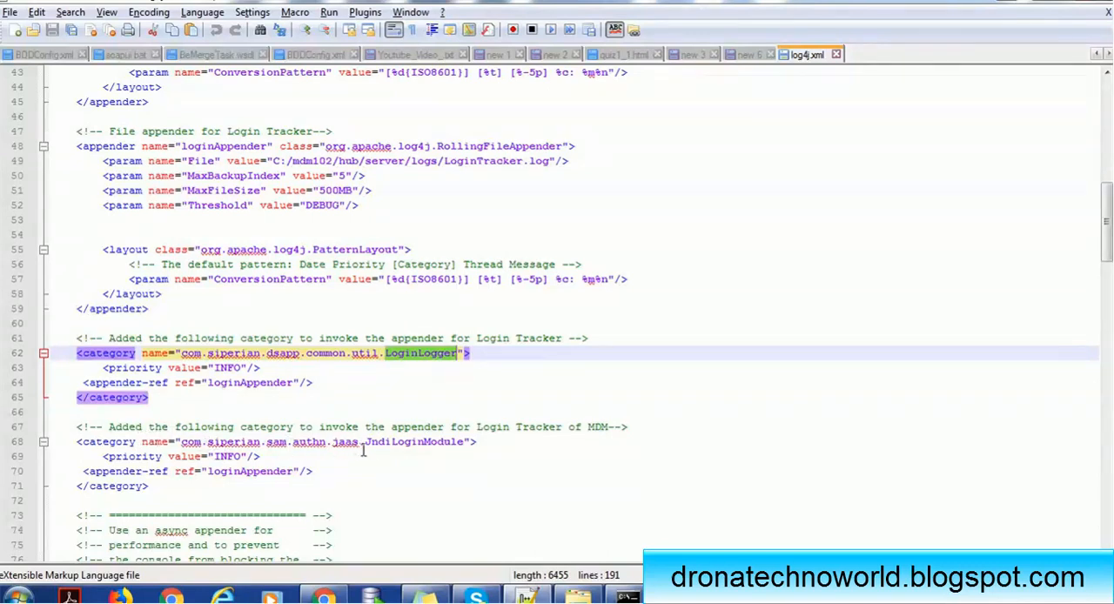
mouse_move(453, 449)
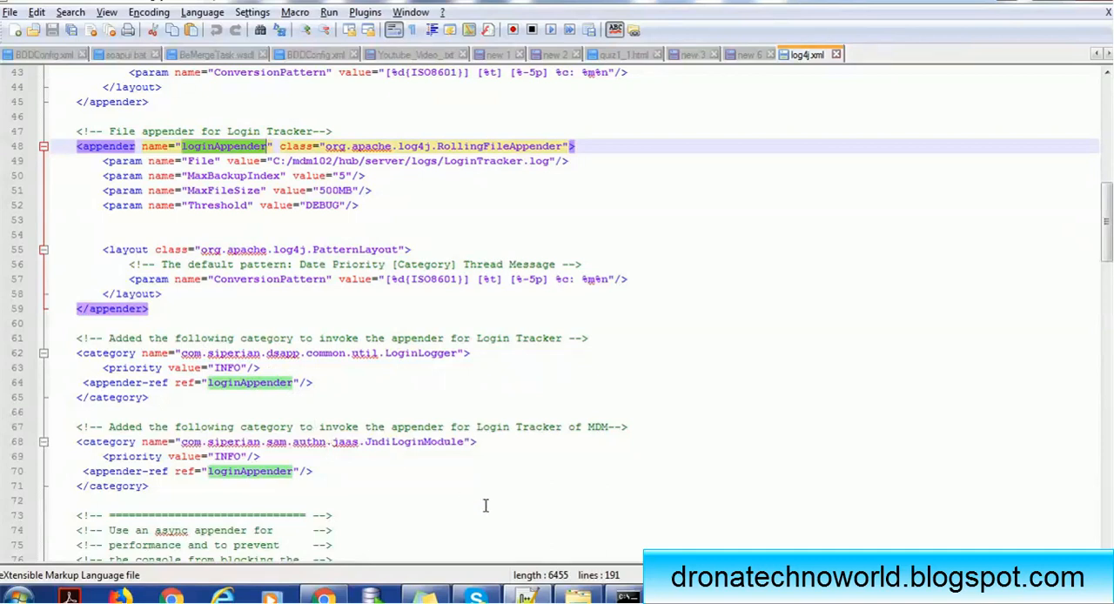
mouse_move(555, 545)
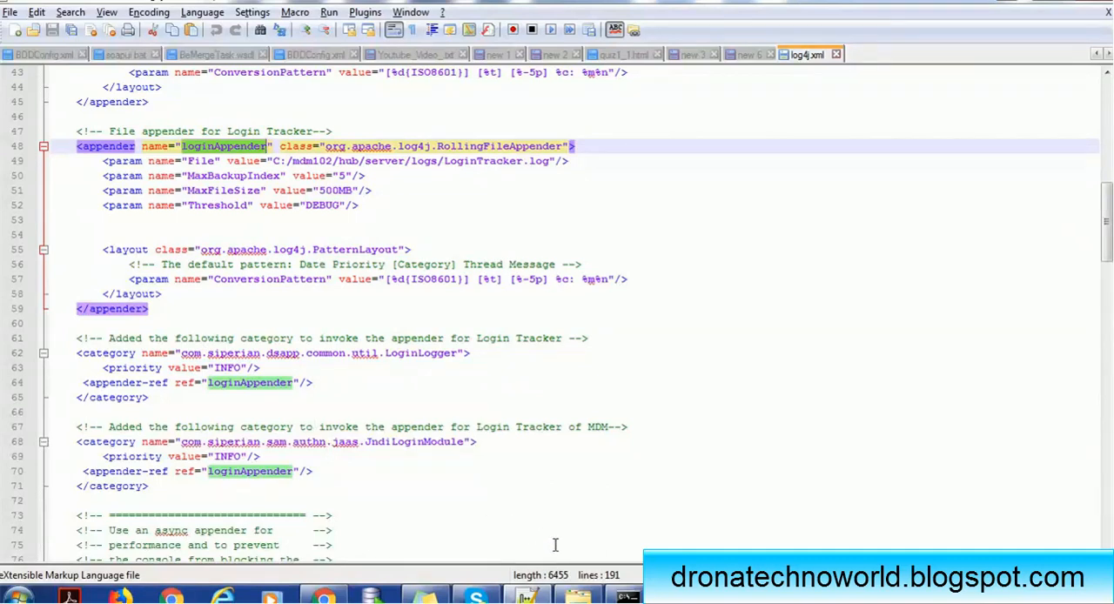
mouse_move(404, 226)
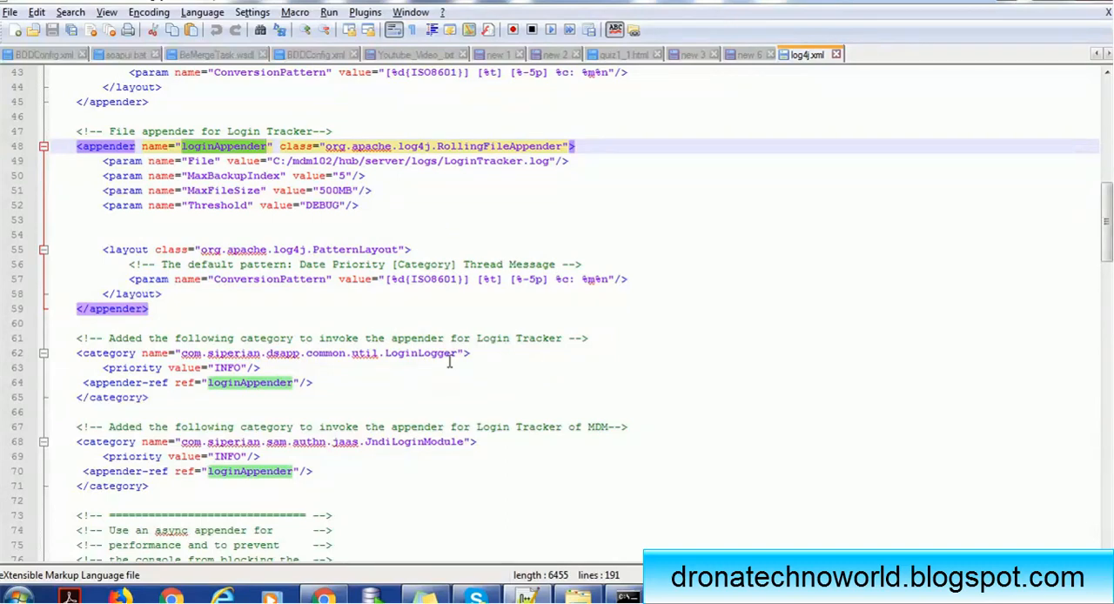
mouse_move(467, 484)
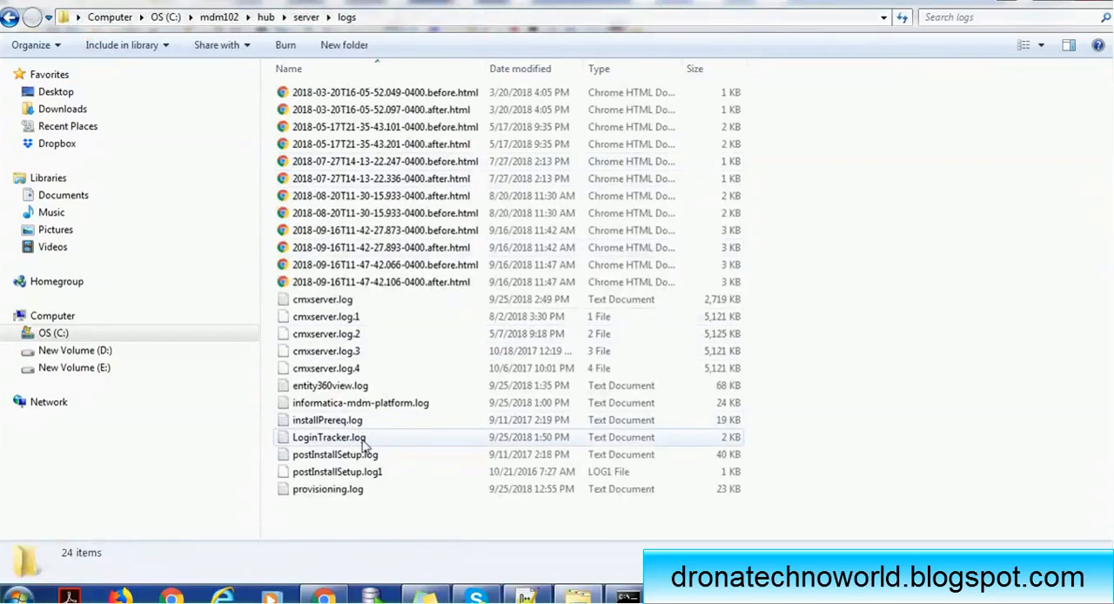
Bring up the context menu for LoginTracker.log in the hub server logs folder.
right_click(327, 437)
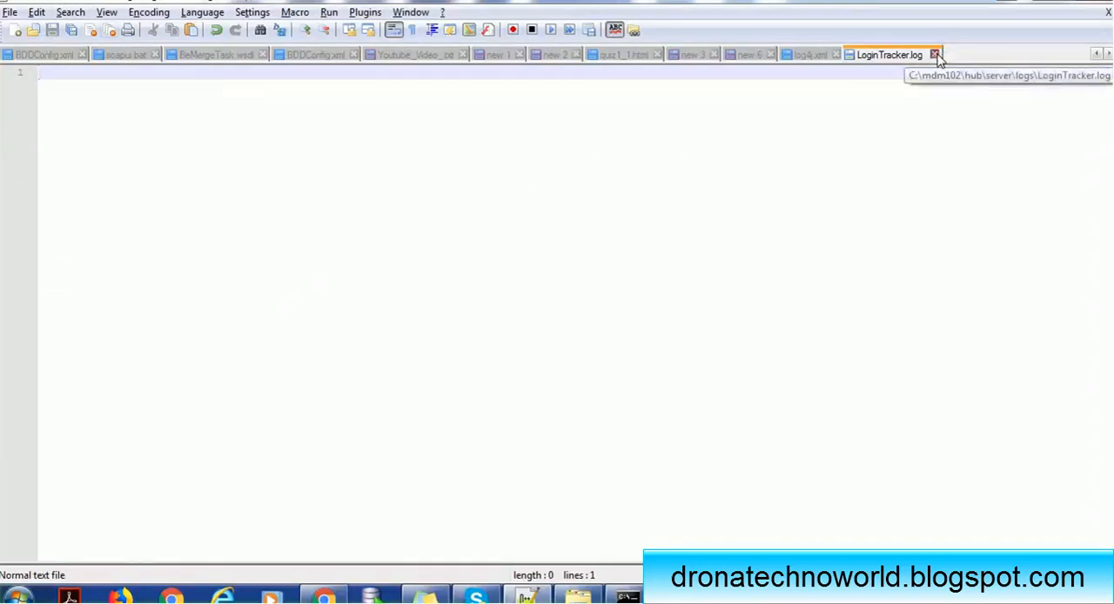
Close the empty LoginTracker.log and reopen it in Notepad++ from Explorer.
left_click(936, 53)
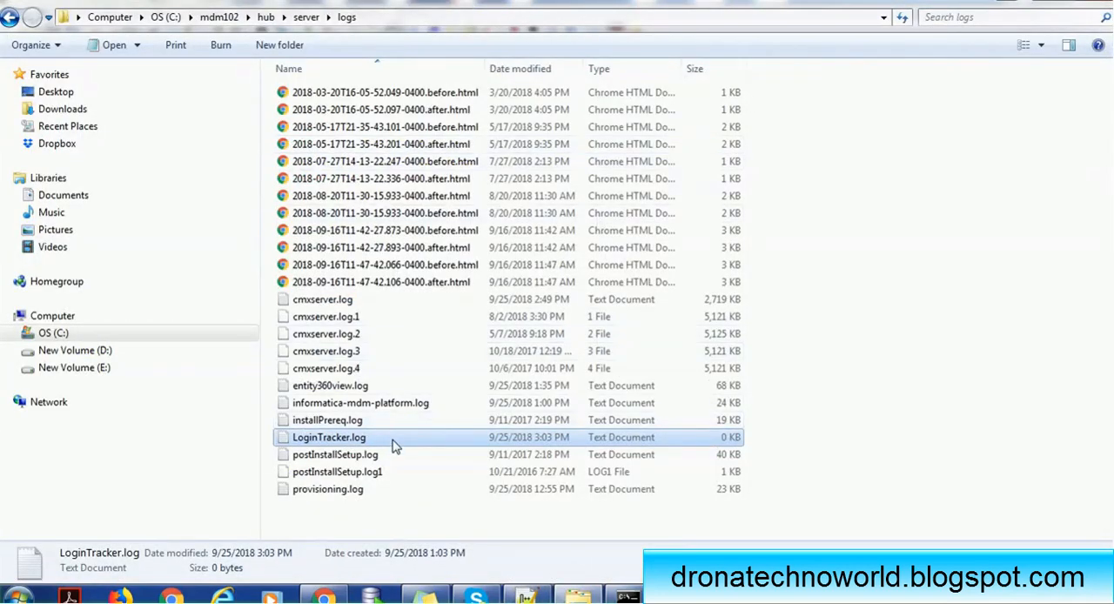
right_click(329, 437)
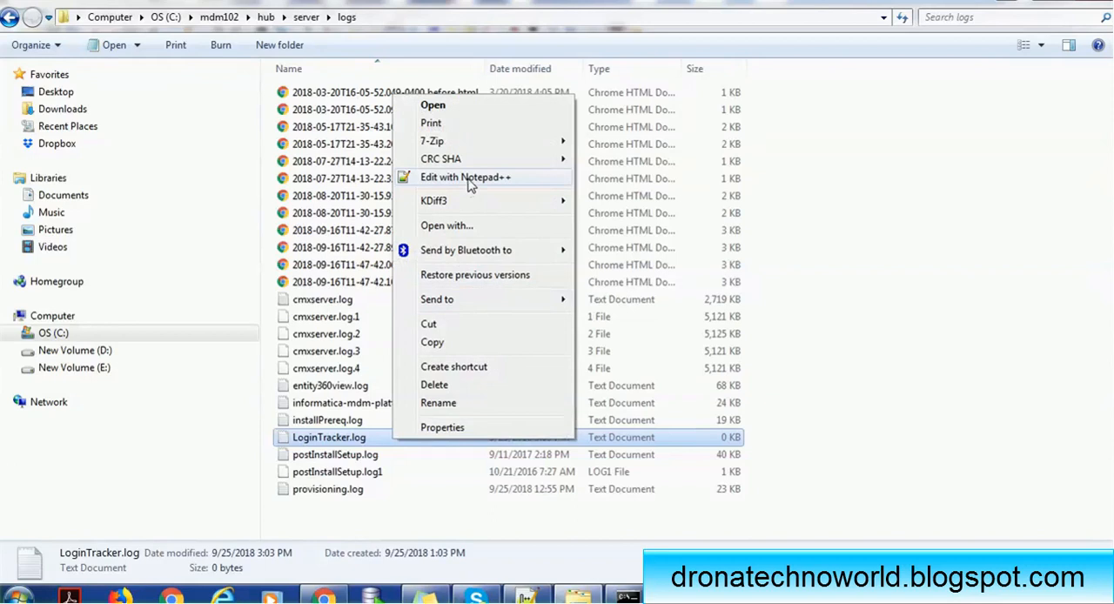
left_click(467, 177)
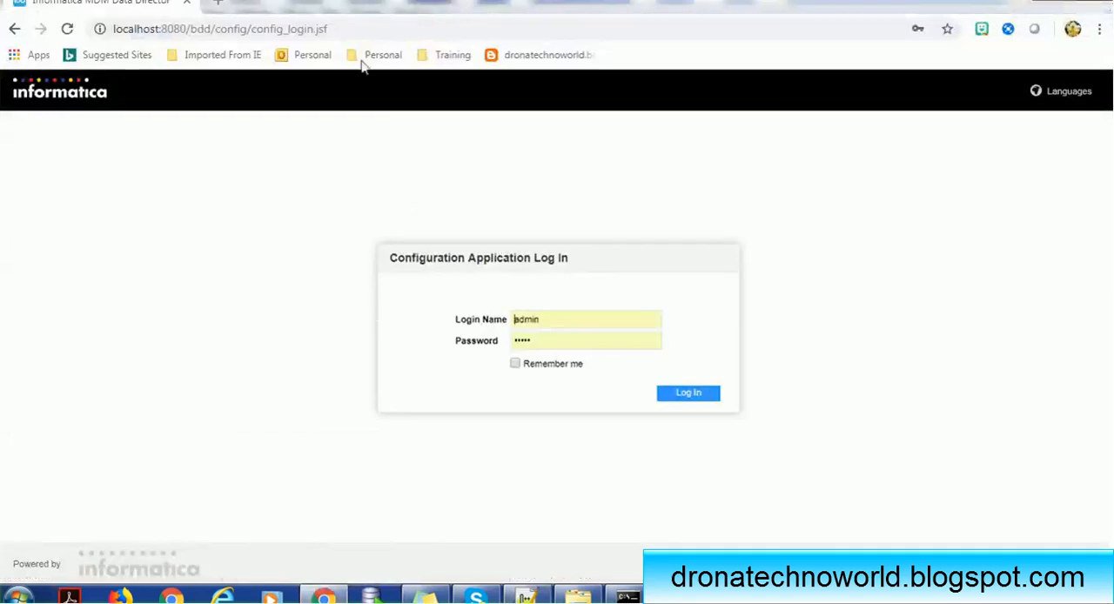
Sign in to the IDD configuration page as admin.
left_click(218, 28)
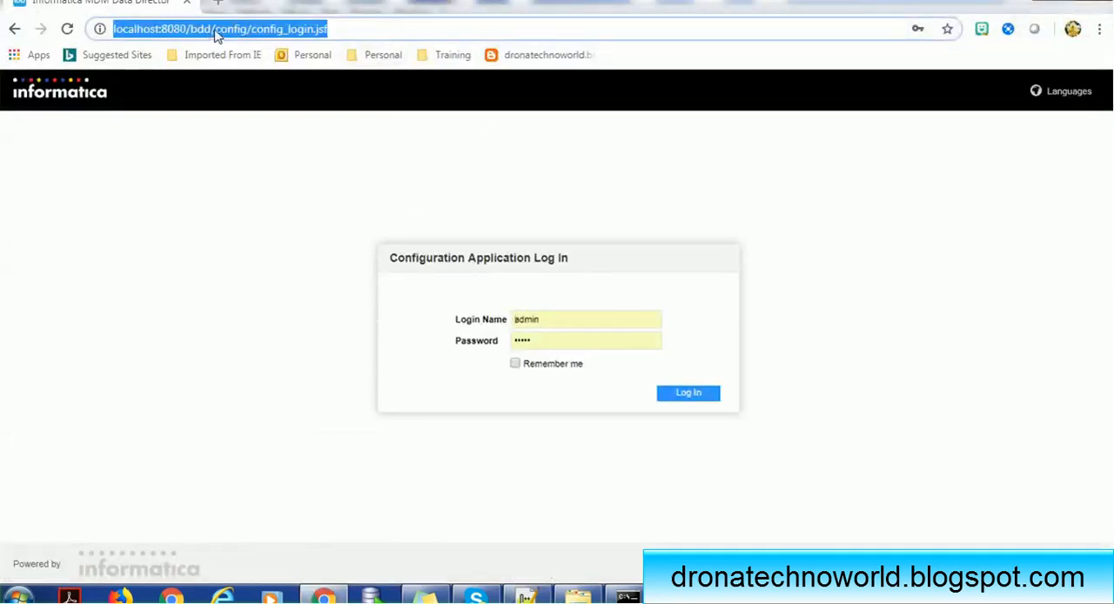
left_click(369, 27)
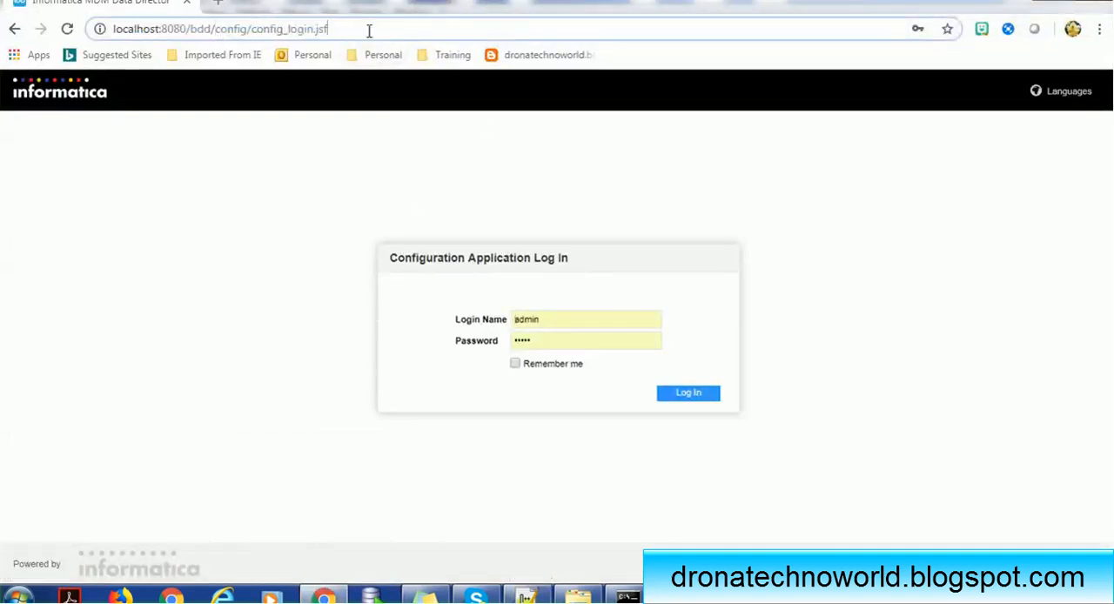
left_click(687, 394)
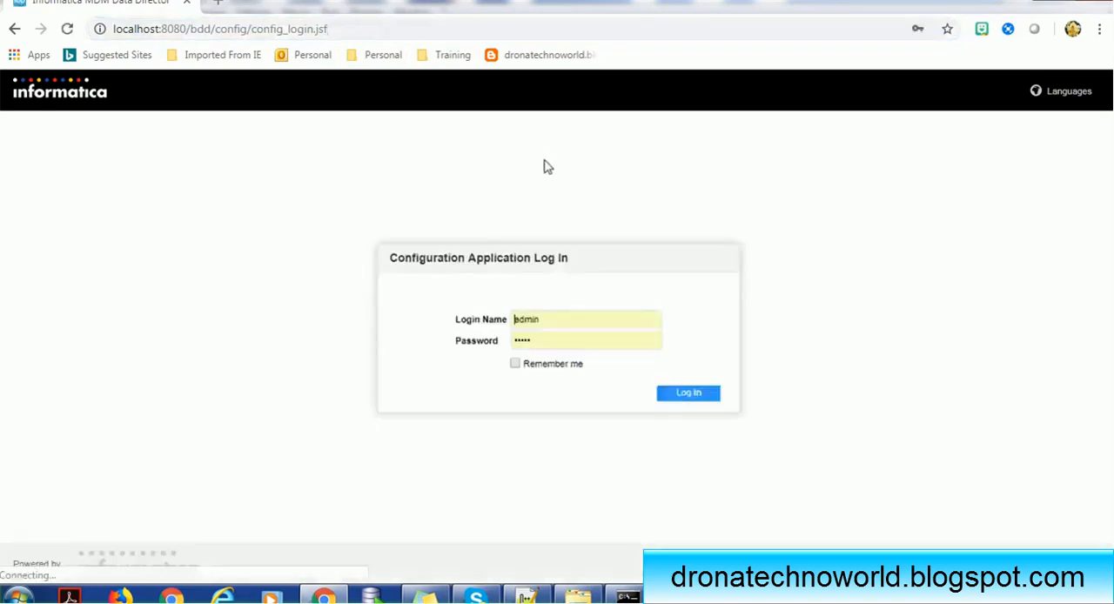
left_click(688, 394)
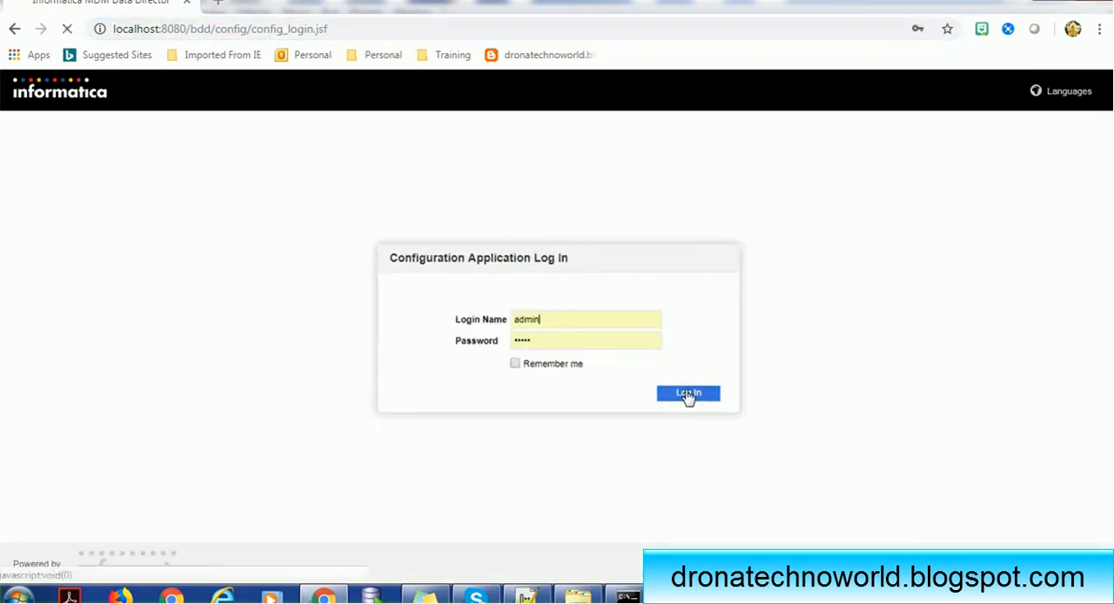
left_click(687, 394)
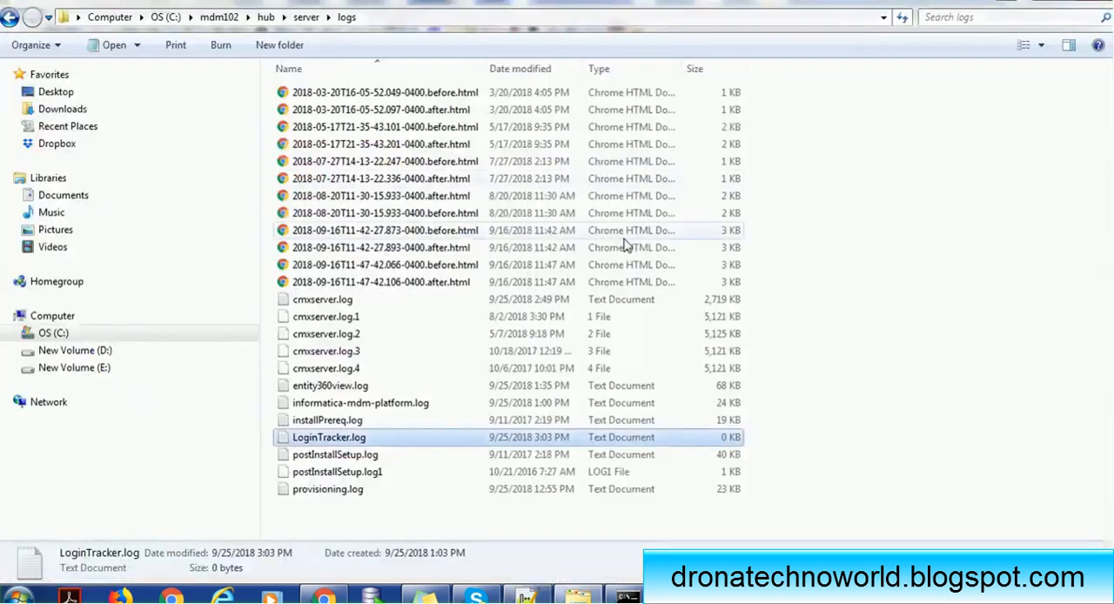
mouse_move(369, 437)
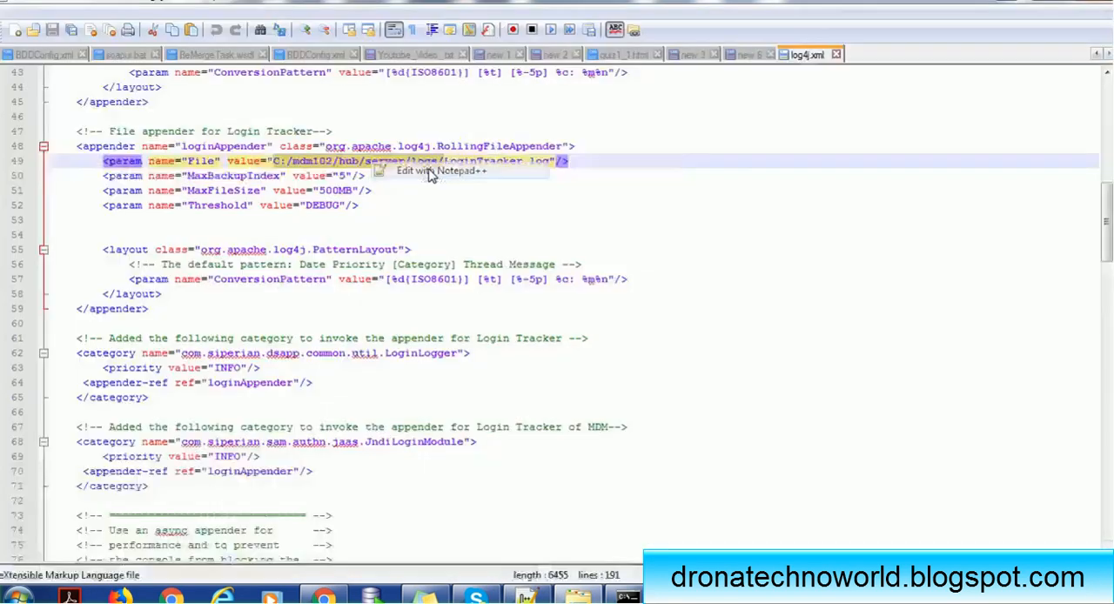
View LoginTracker.log in Notepad++ to check the admin login entry.
left_click(463, 171)
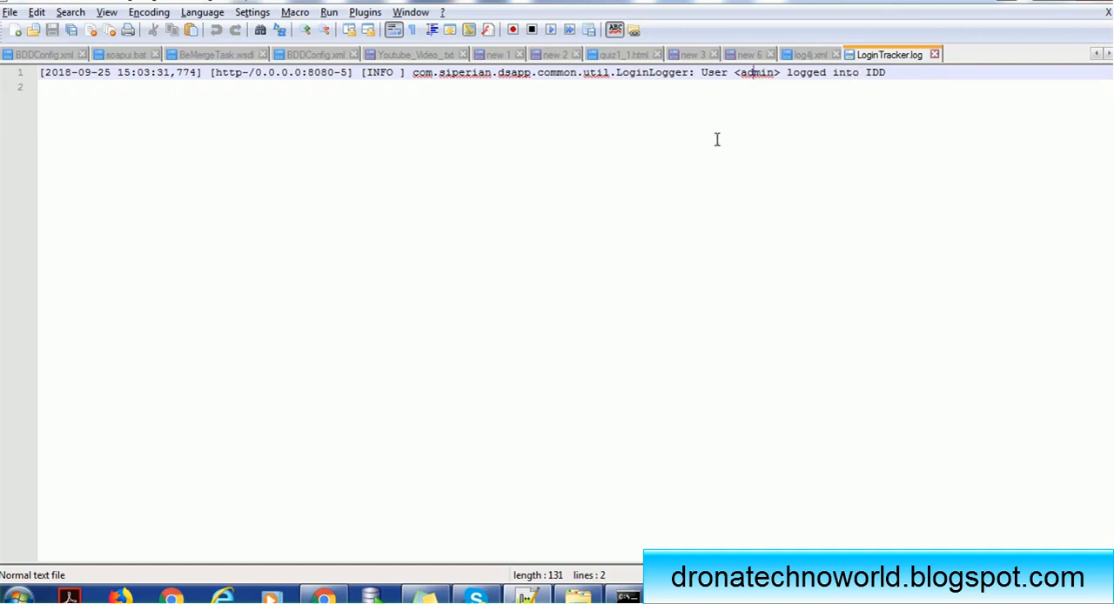
left_click(502, 132)
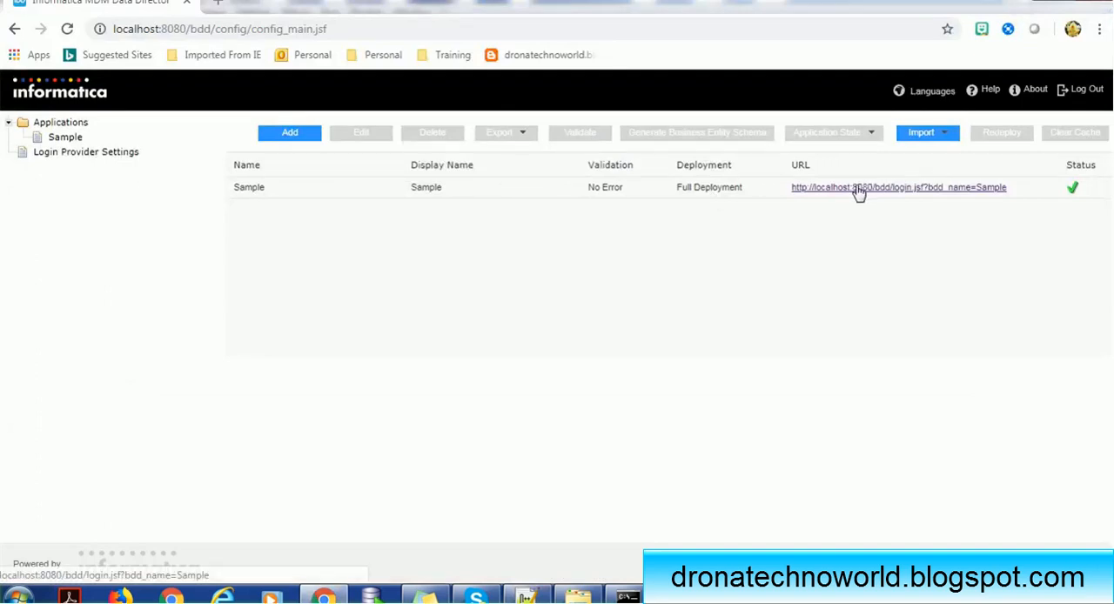
Launch the Sample Data Director application and log in as testuser.
left_click(899, 186)
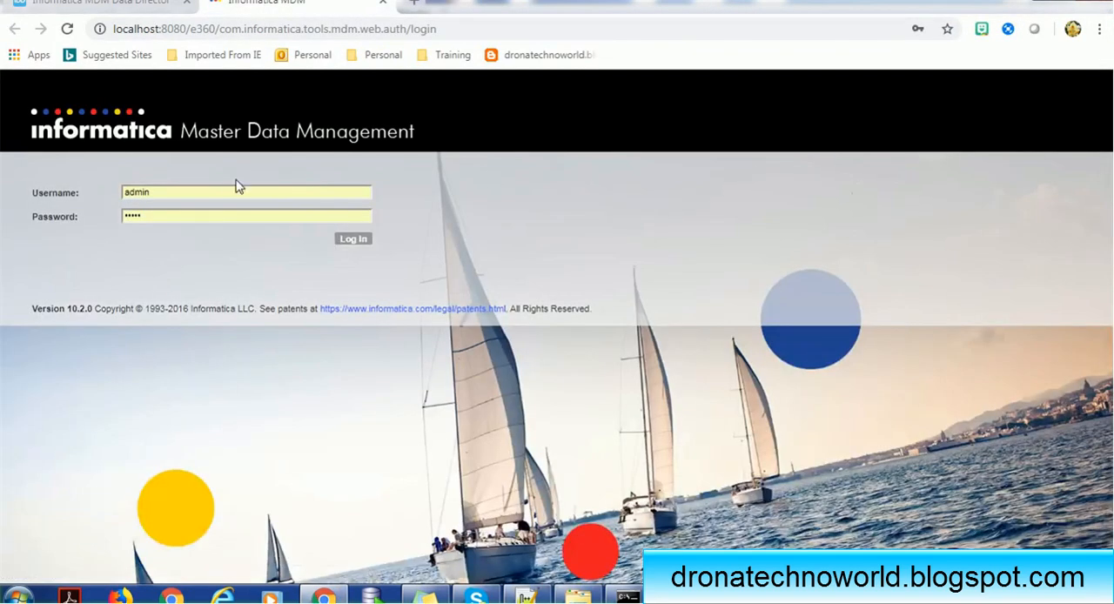
left_click(247, 191)
type("testuser")
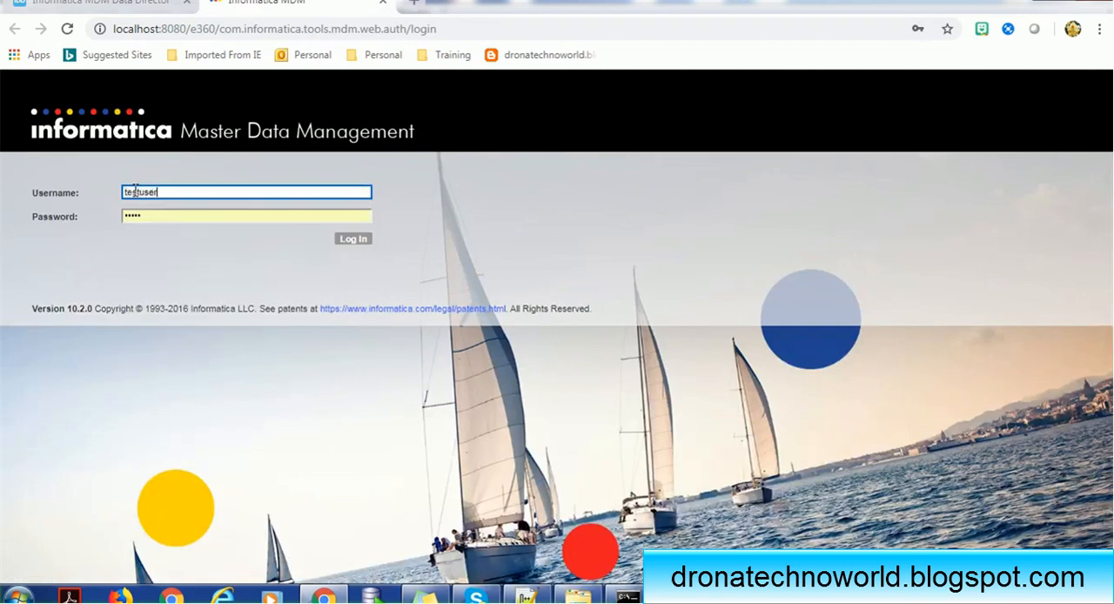
left_click(247, 192)
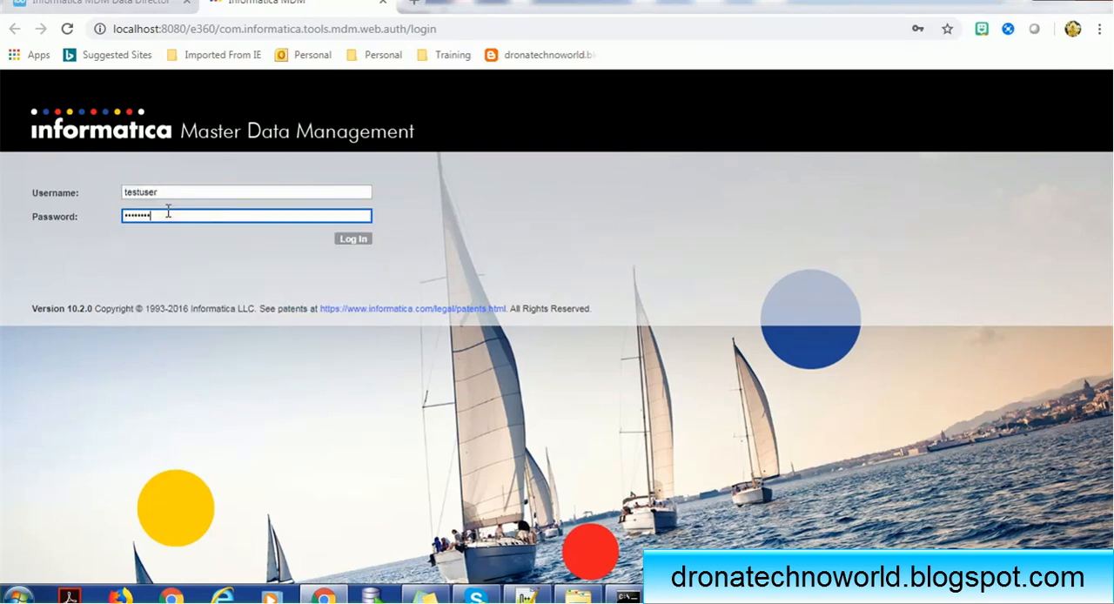
left_click(352, 239)
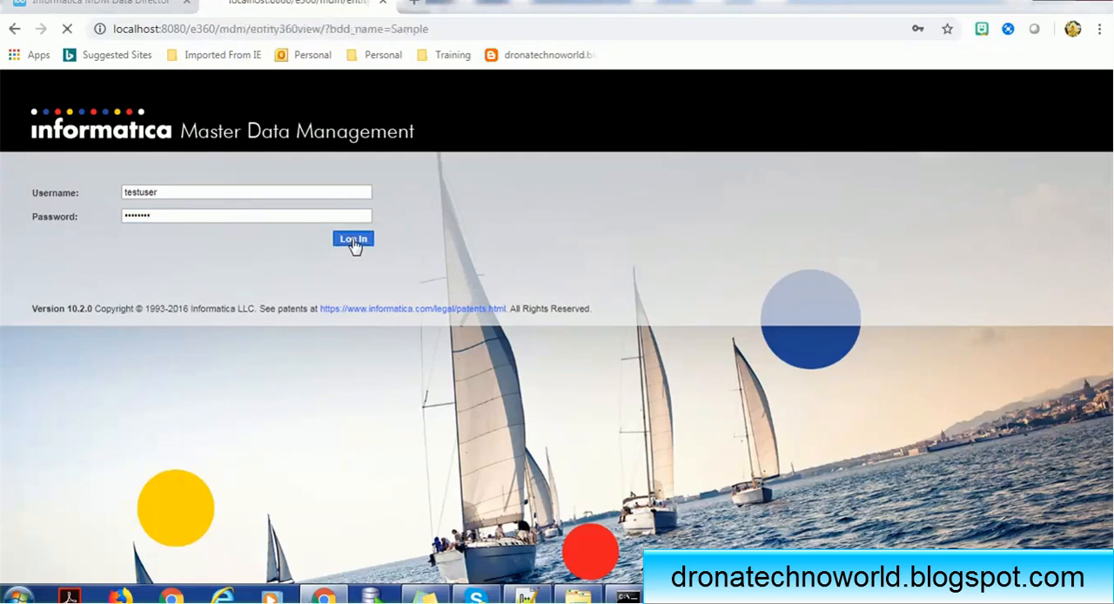
left_click(351, 236)
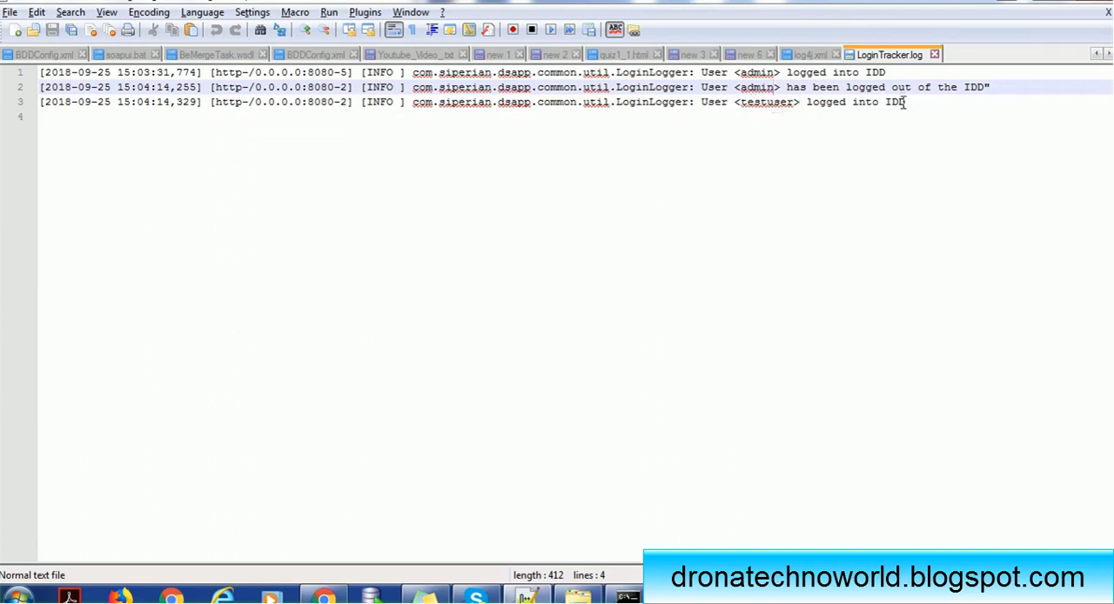
Reload LoginTracker.log to see the new testuser login line.
double_click(766, 101)
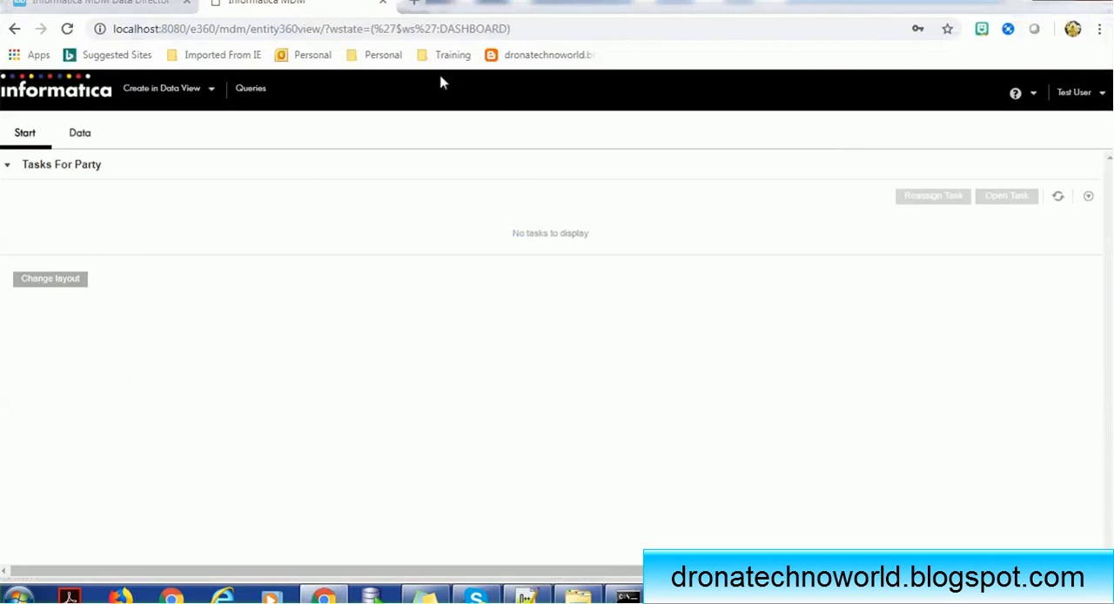
mouse_move(439, 59)
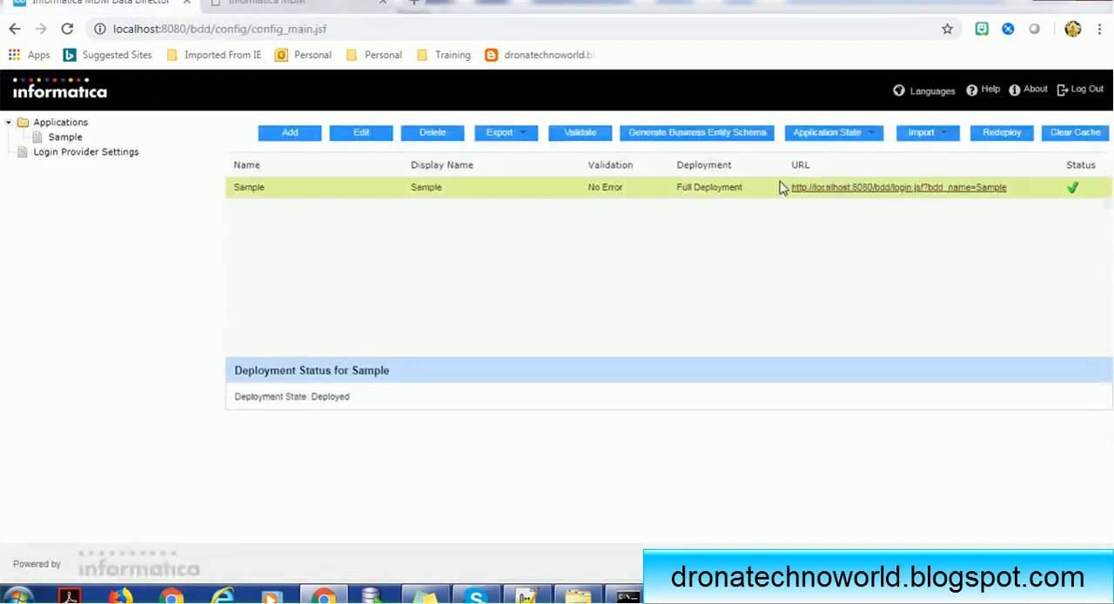
Log testuser out of the Sample Data Director application.
left_click(895, 188)
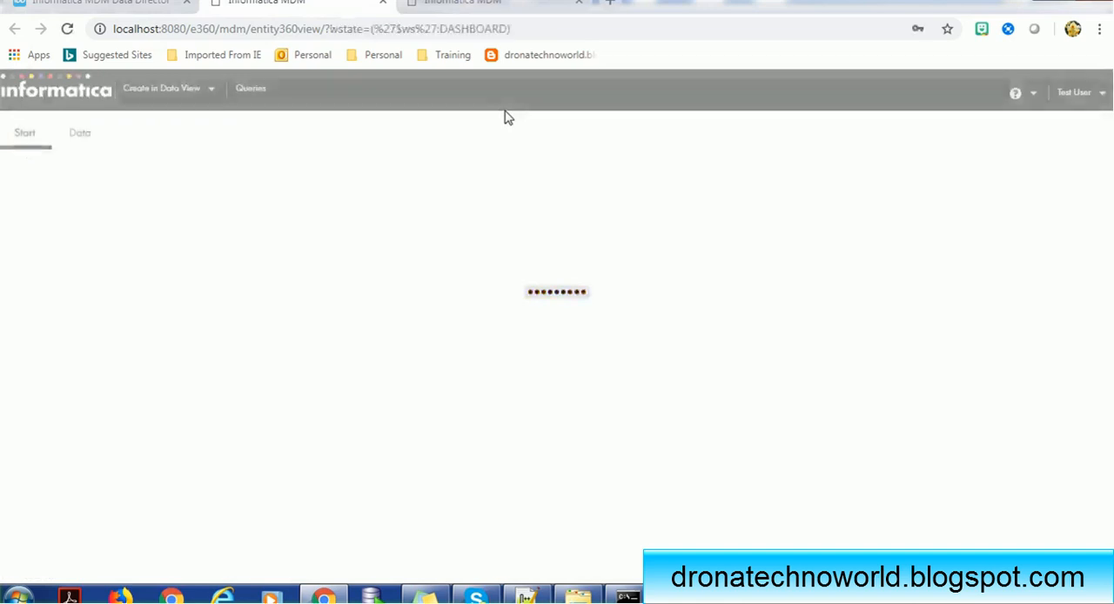
left_click(1101, 92)
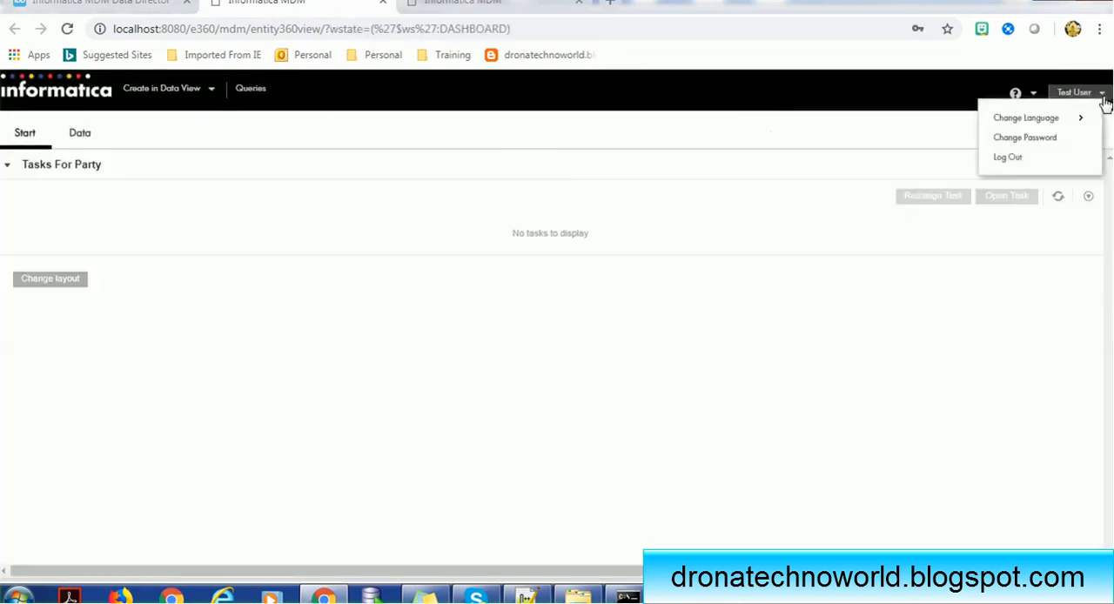
mouse_move(1008, 156)
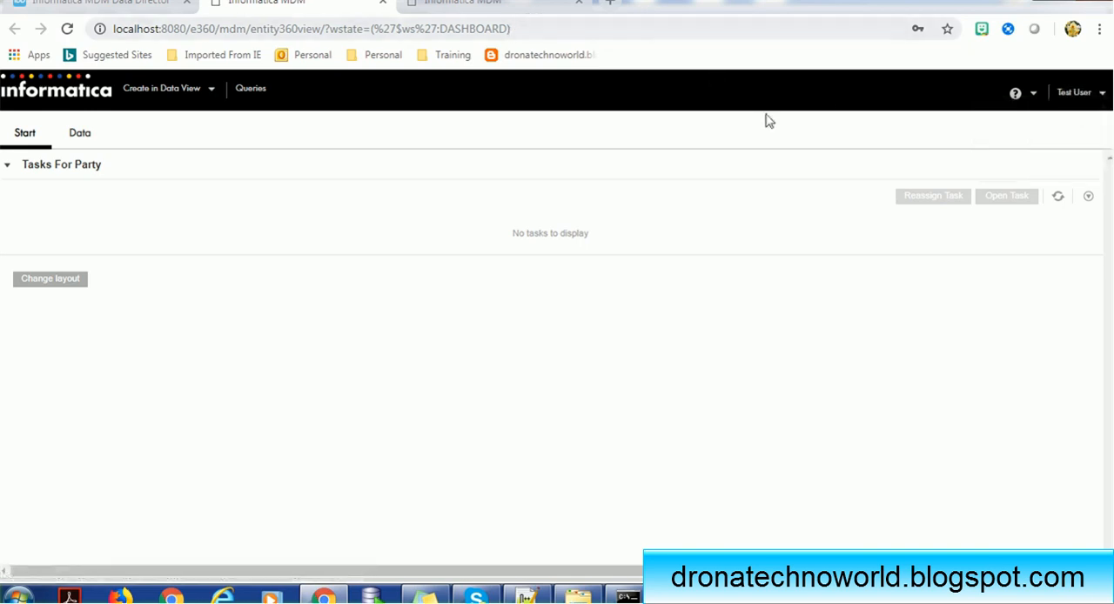
left_click(1079, 90)
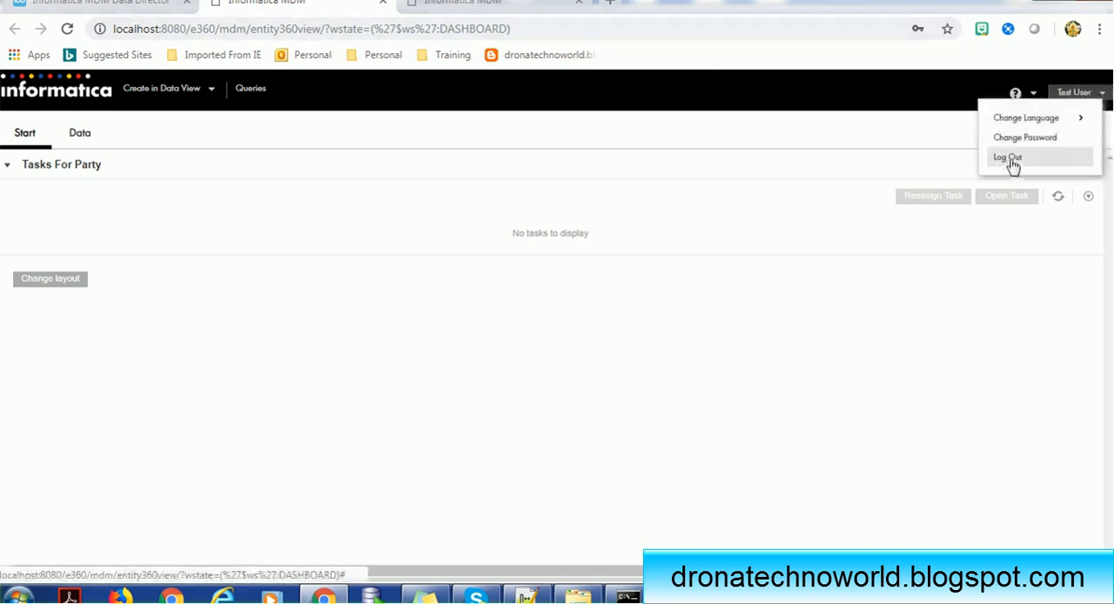
left_click(1006, 156)
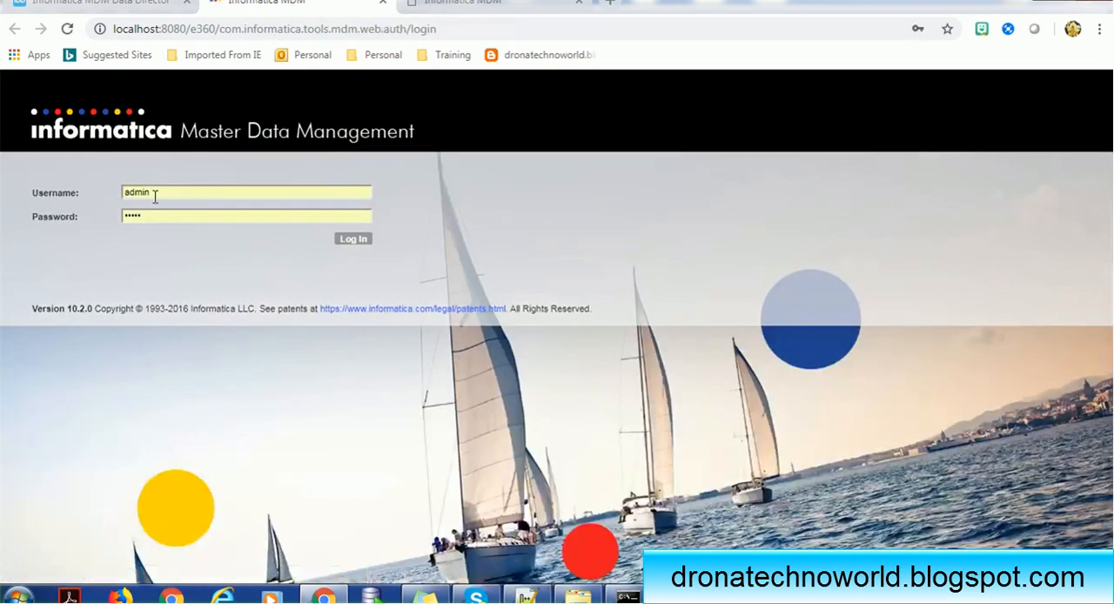
Log in to Data Director as jamesmanager.
type("jamesmanager")
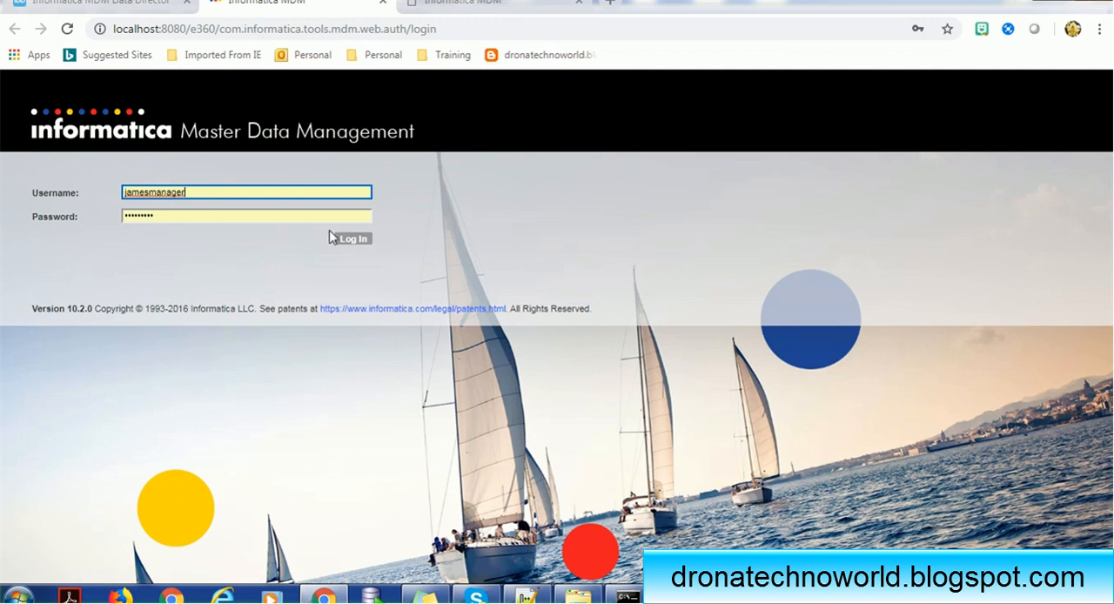
left_click(348, 237)
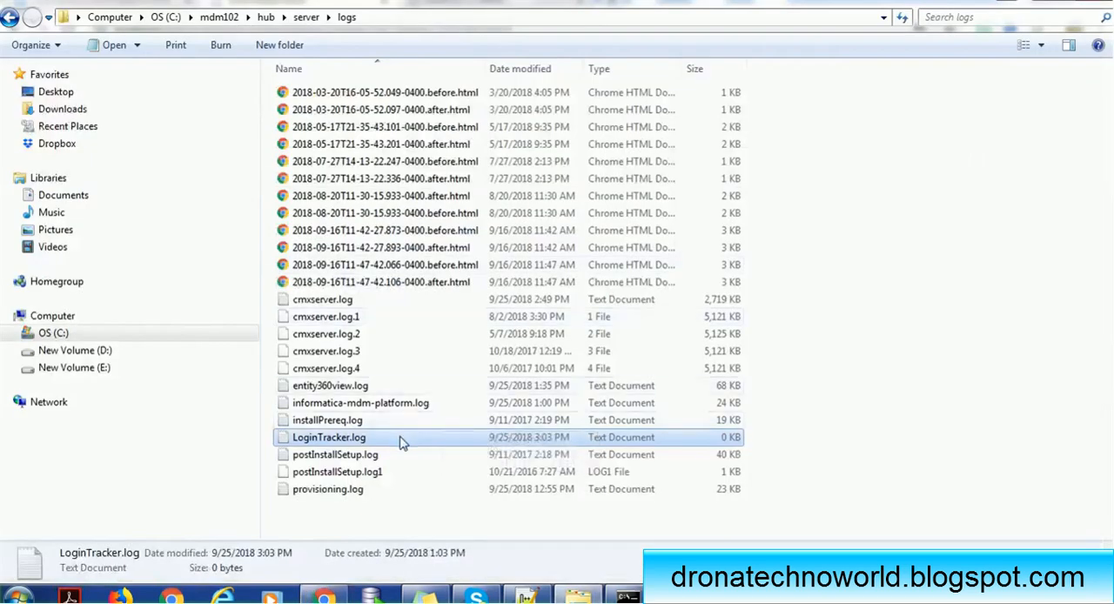
Reopen LoginTracker.log to check the testuser logout and jamesmanager login entries.
double_click(329, 437)
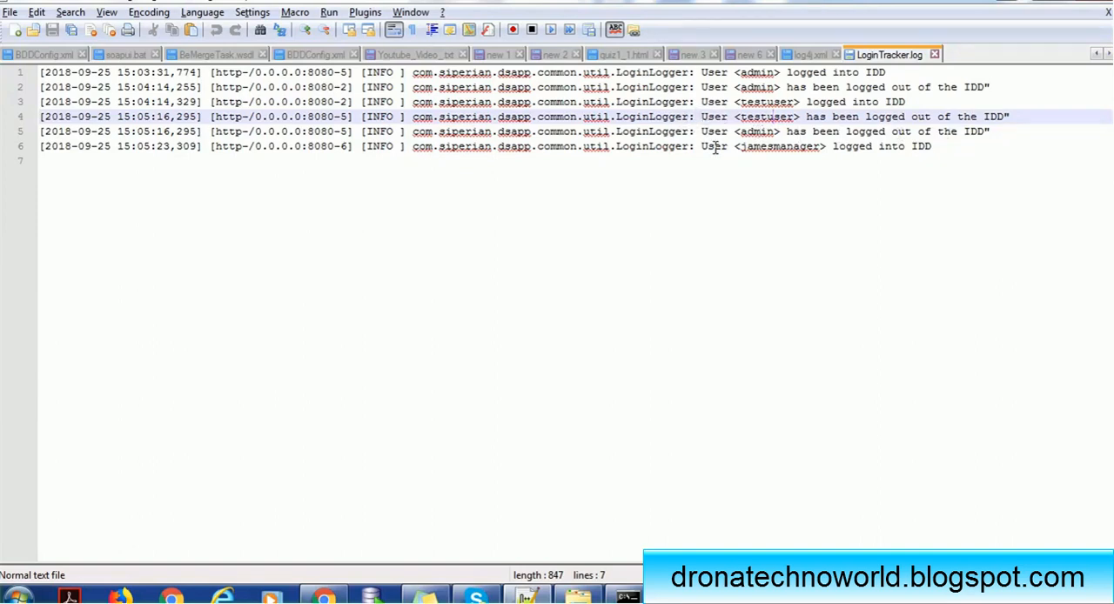
mouse_move(792, 153)
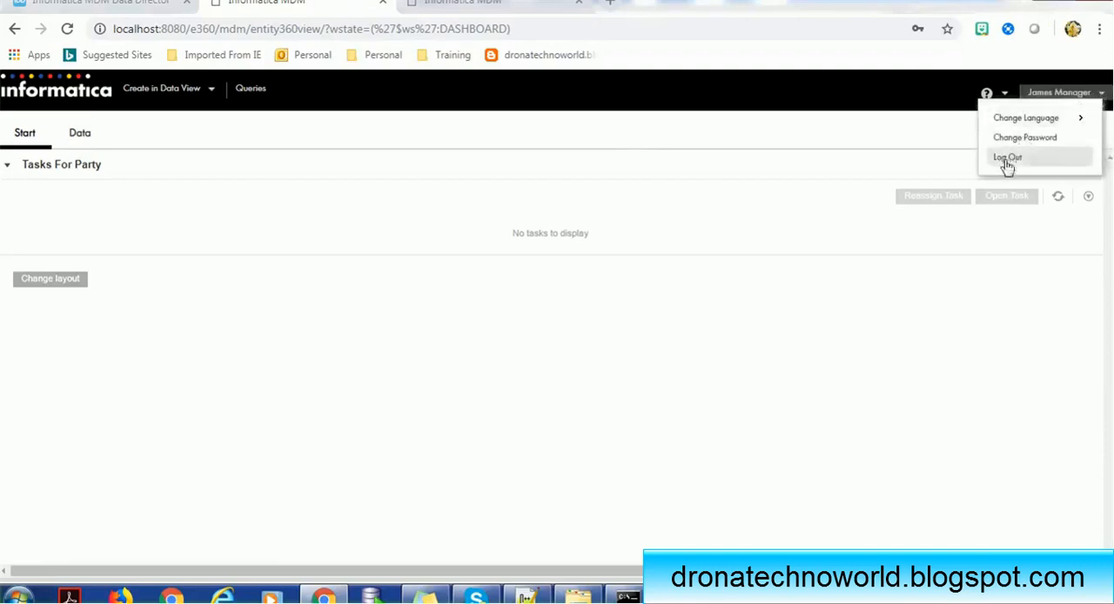
Log jamesmanager out of Data Director and reopen LoginTracker.log in Notepad++ to see the logout entry.
left_click(1006, 158)
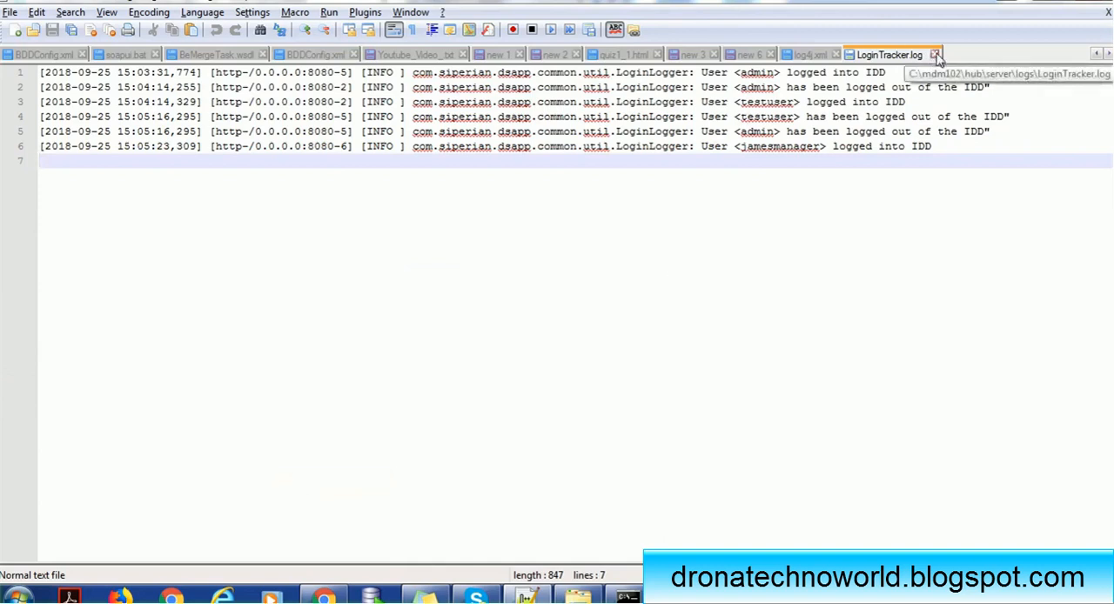
key("alt+tab")
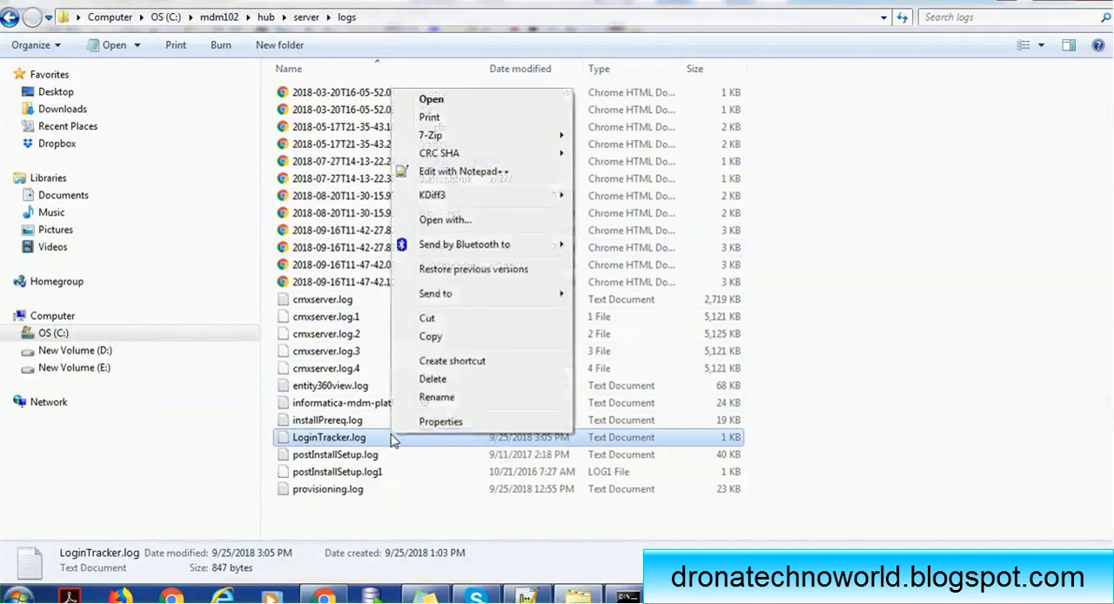
left_click(463, 170)
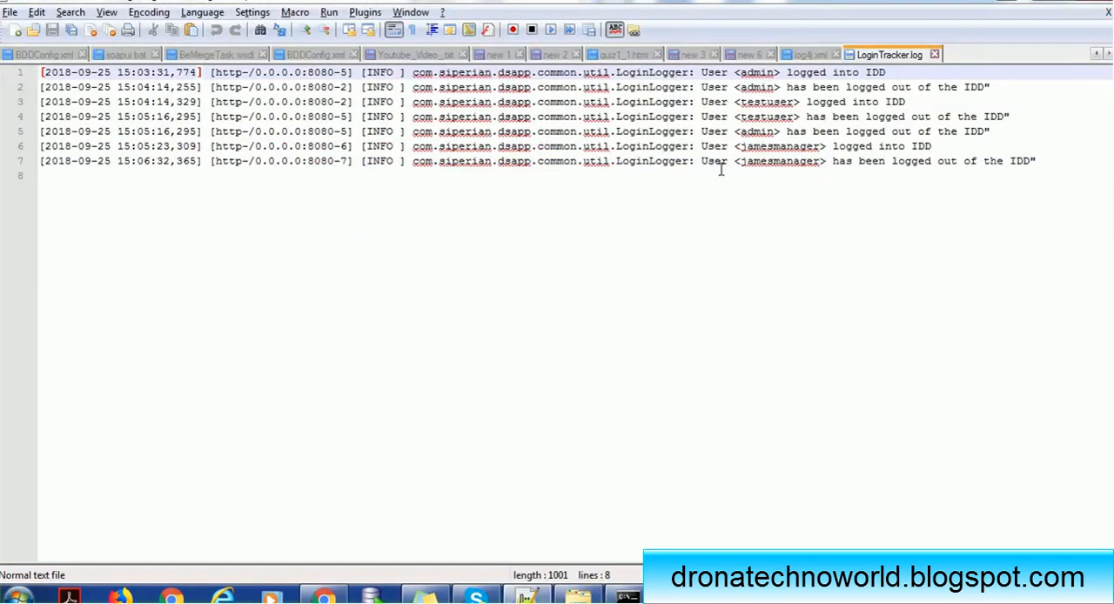
mouse_move(950, 167)
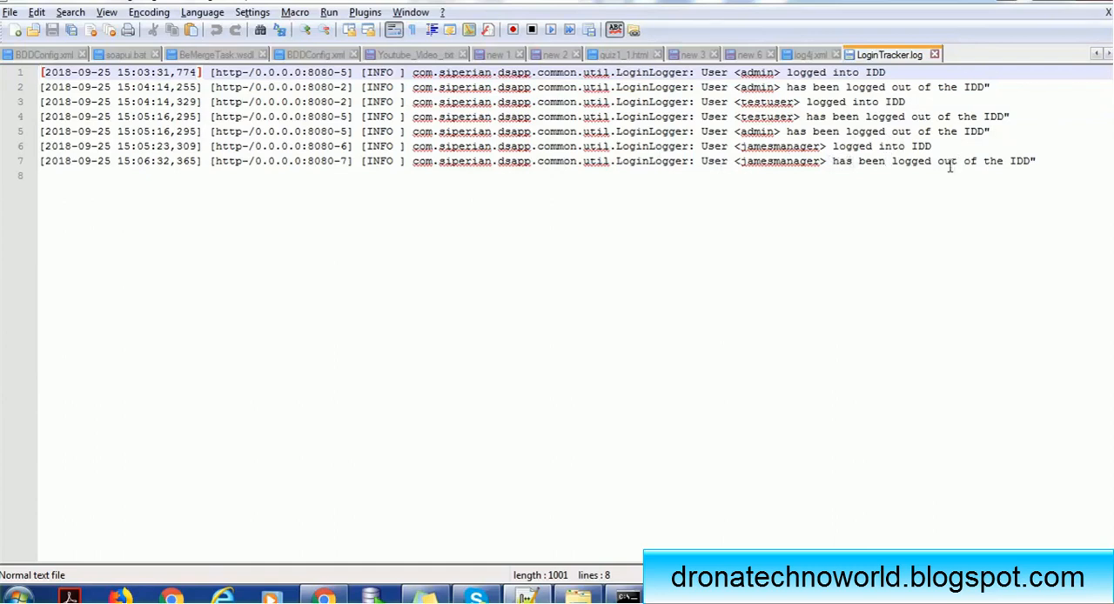
Highlight the jamesmanager entries in the log, then view the LoginTracker file appender in log4j.xml.
double_click(780, 146)
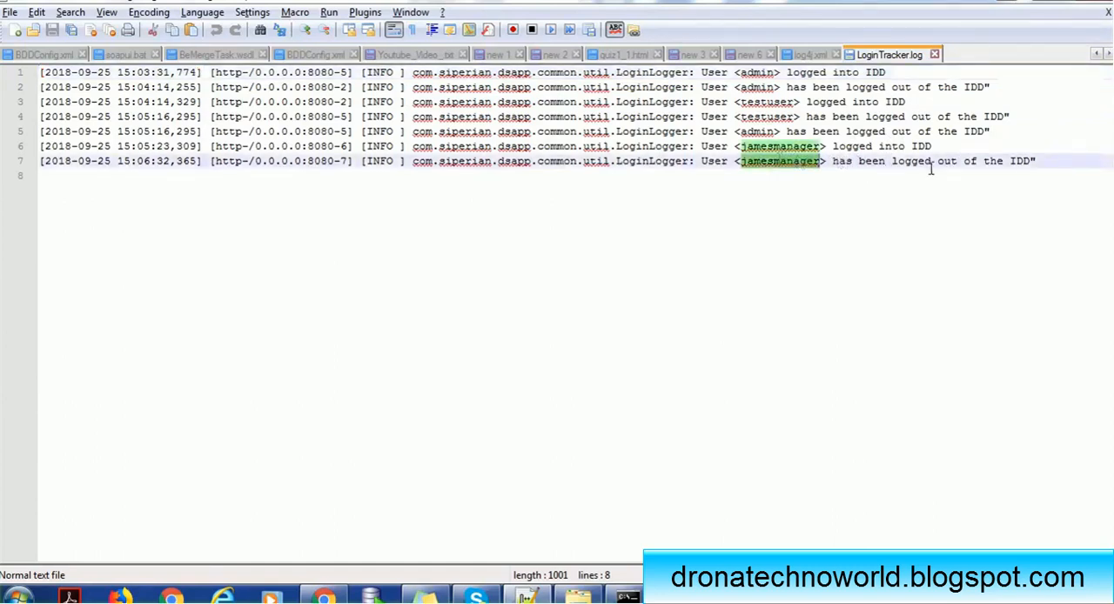
mouse_move(972, 171)
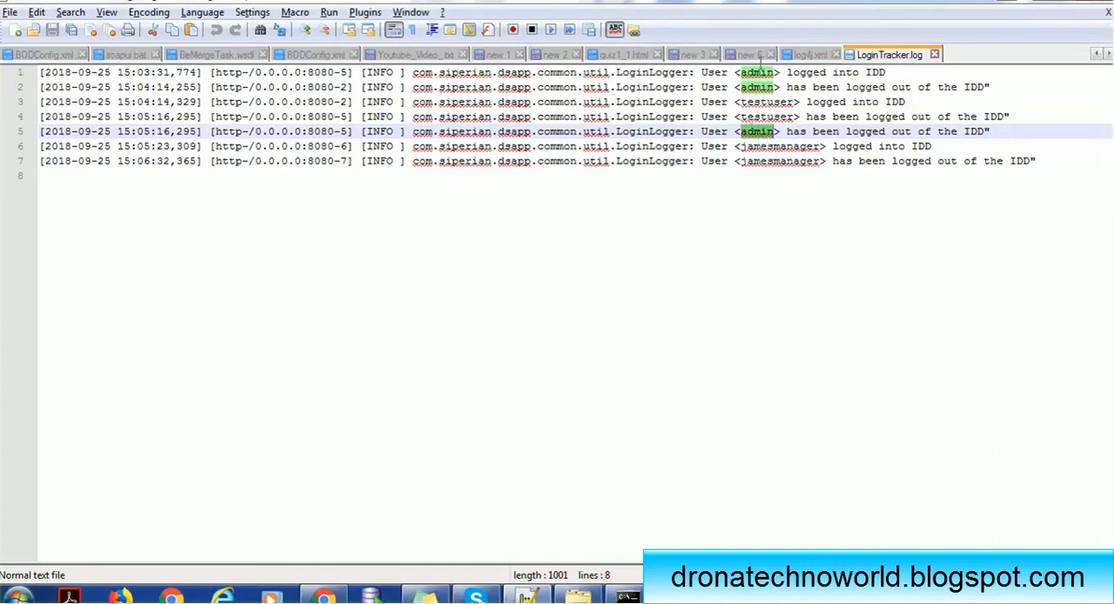
left_click(805, 54)
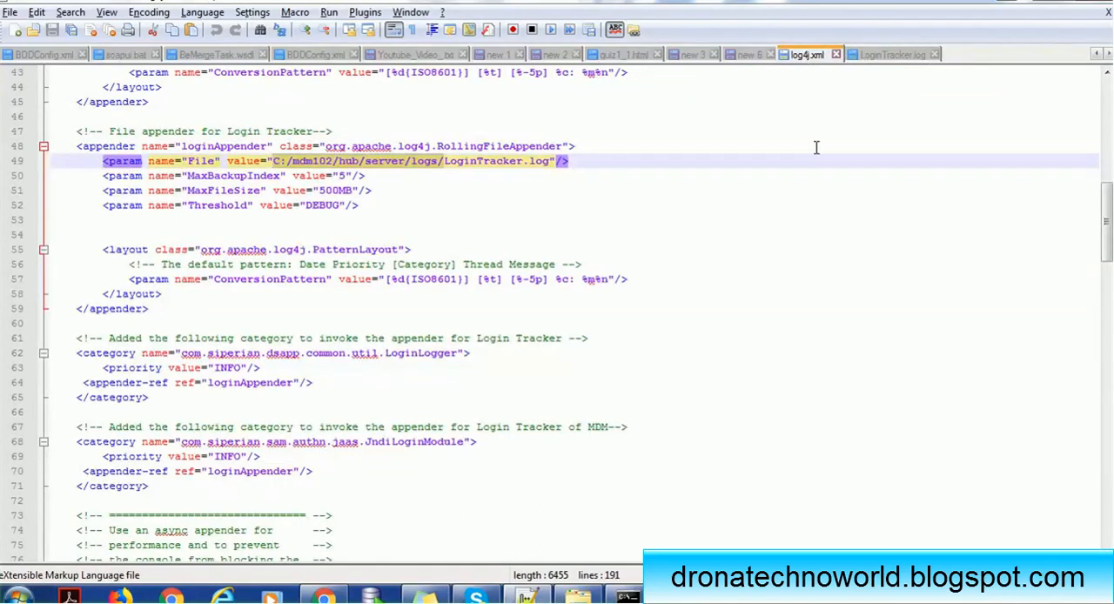